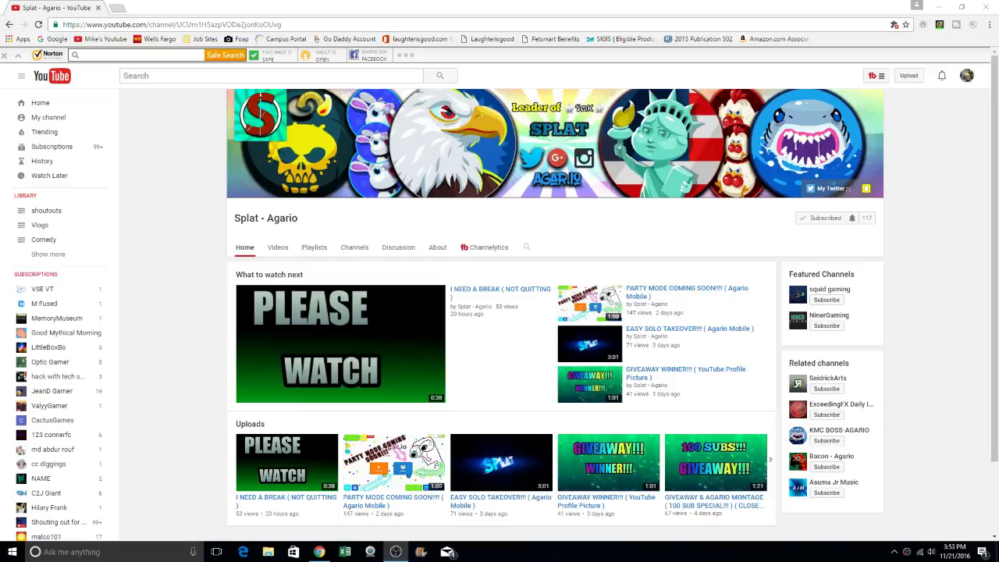
mouse_move(437, 359)
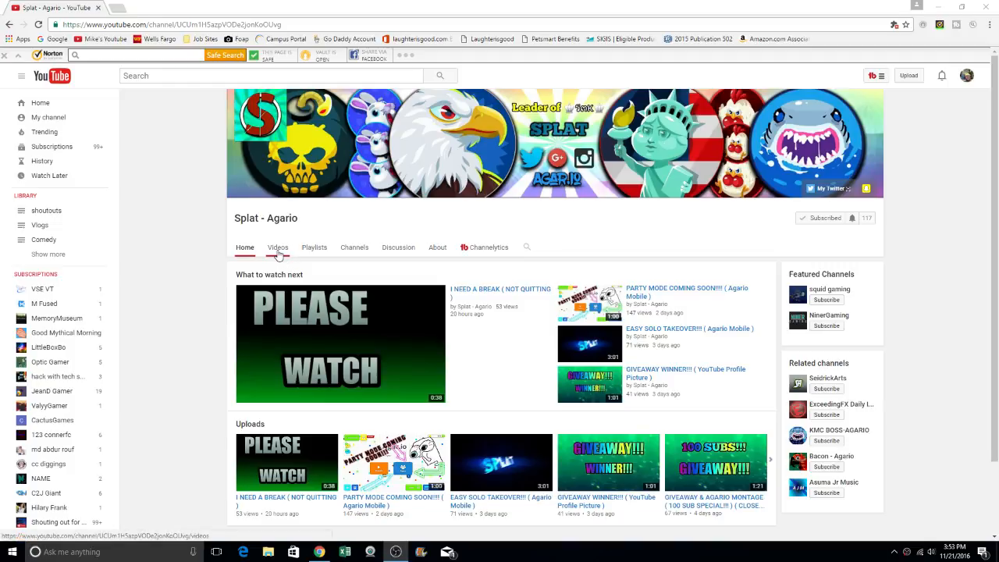
Open the Splat - Agario channel's Videos tab to show its uploads grid, newest first.
left_click(278, 248)
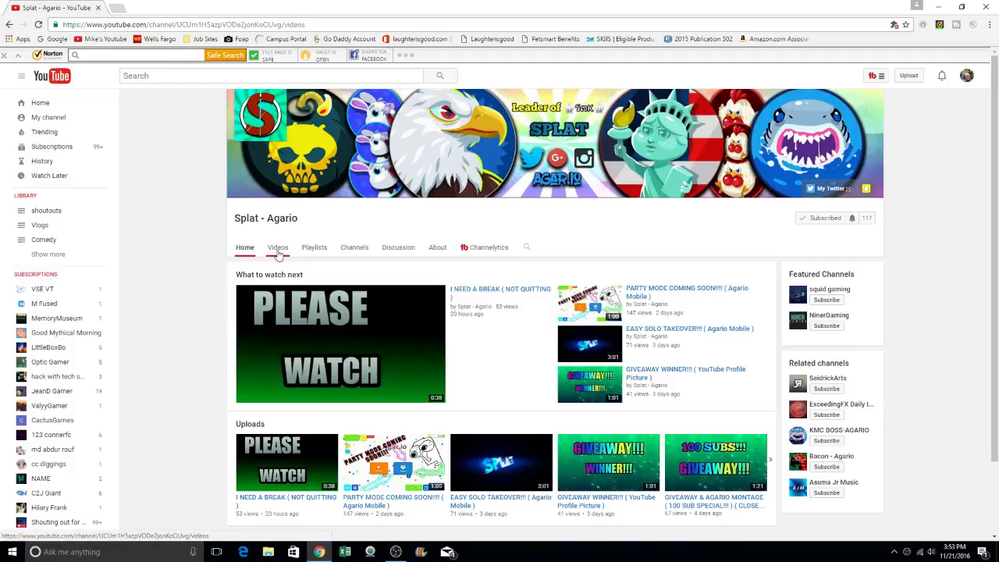
left_click(278, 247)
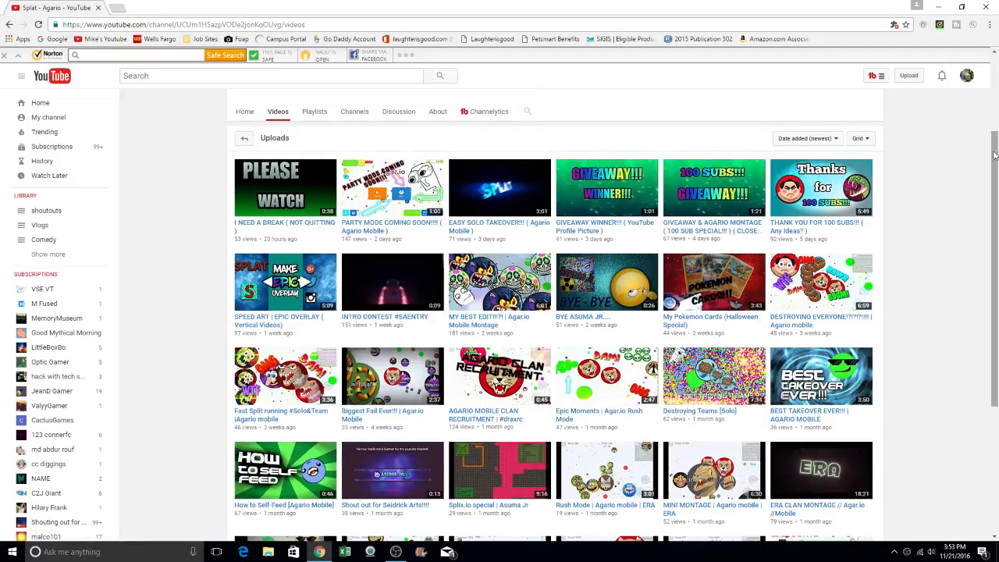
scroll("up", 3)
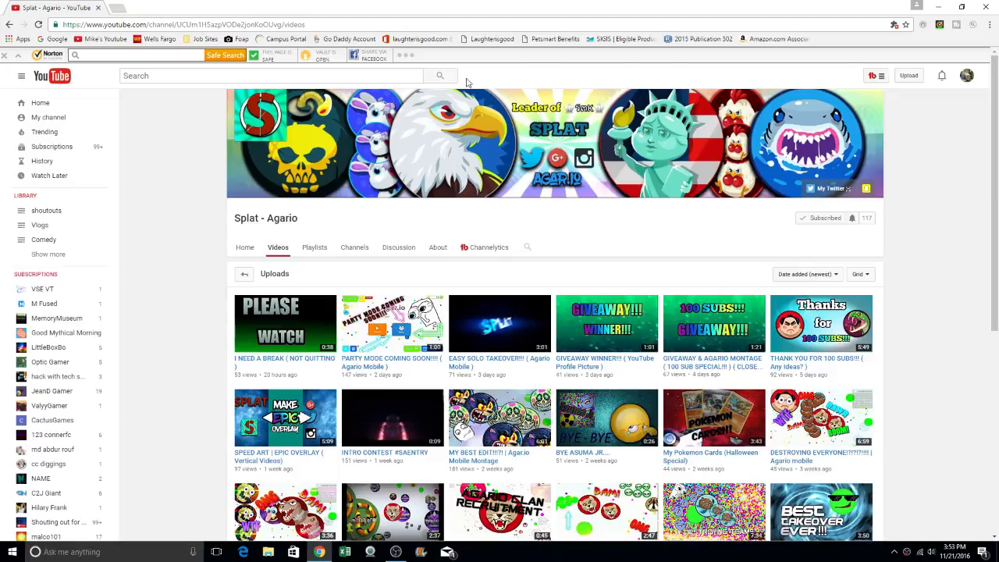
mouse_move(468, 115)
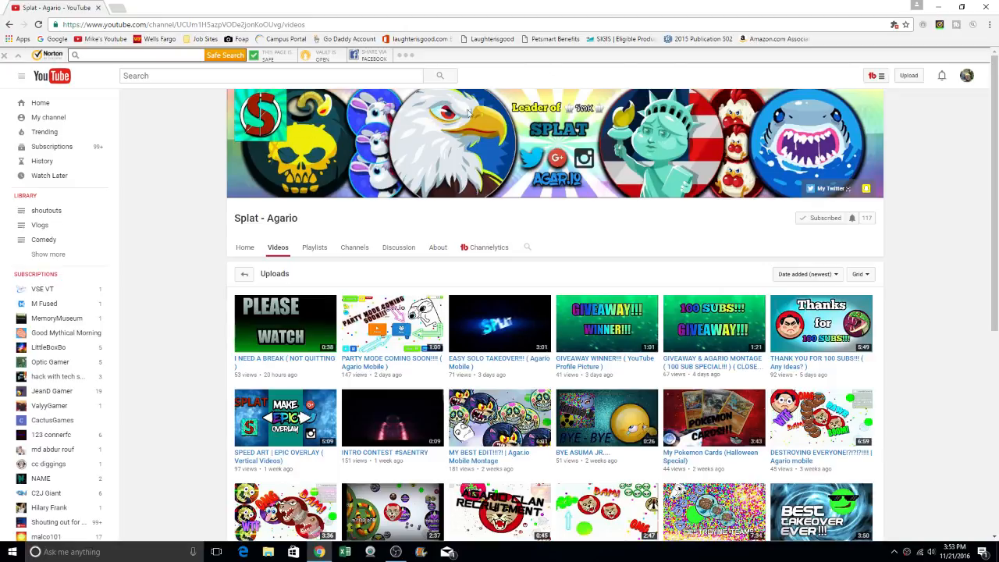
mouse_move(554, 114)
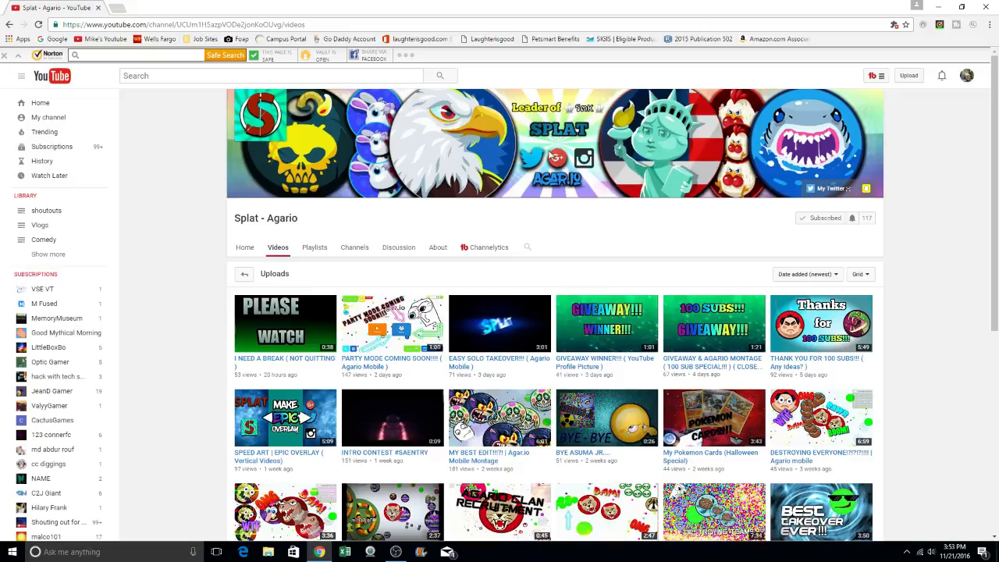
scroll("down", 3)
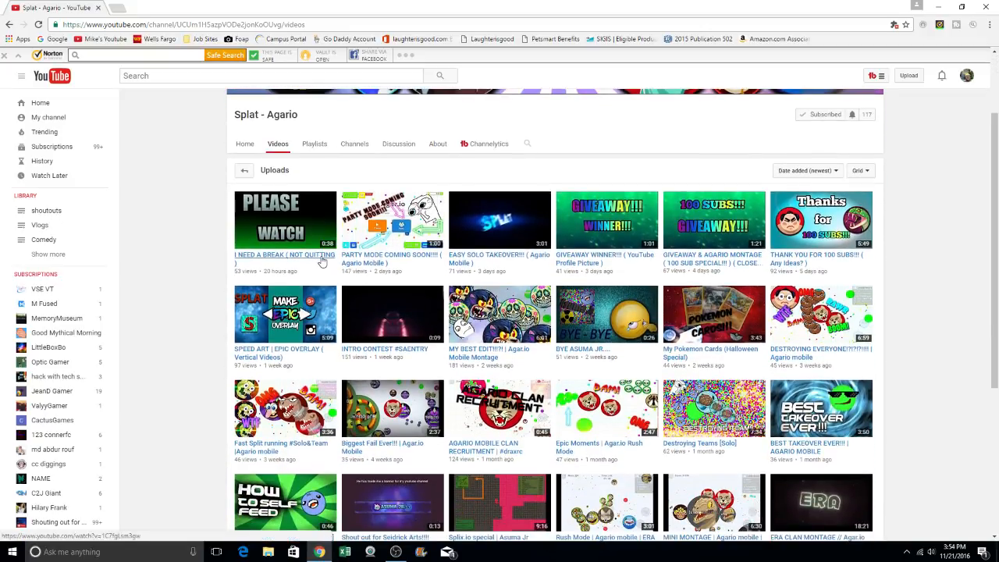
mouse_move(349, 262)
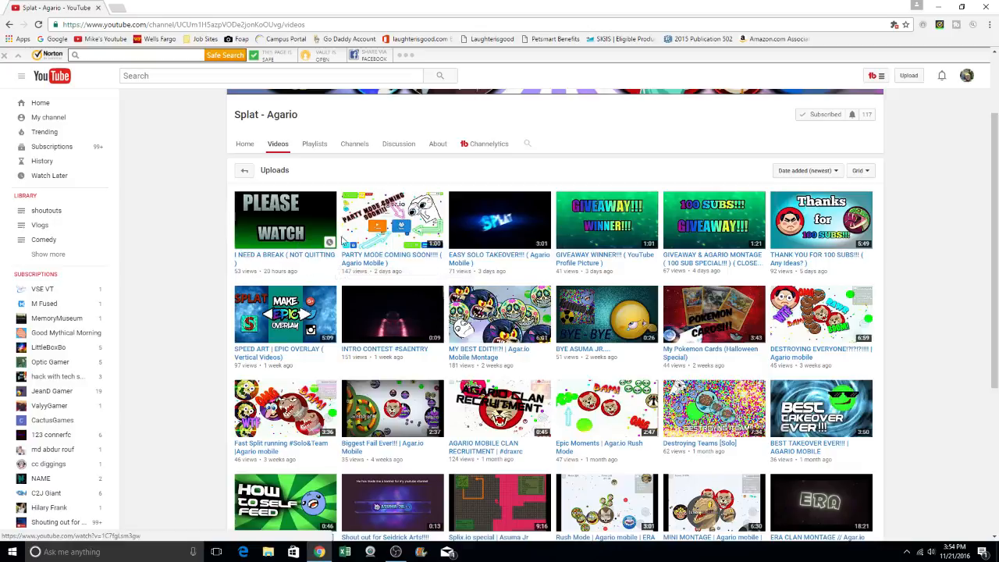
mouse_move(449, 257)
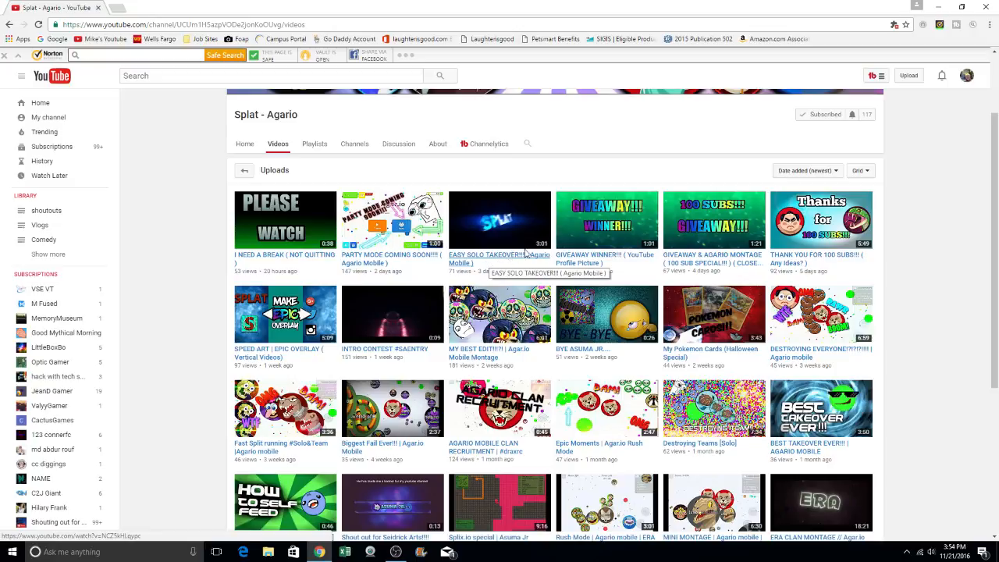
mouse_move(652, 275)
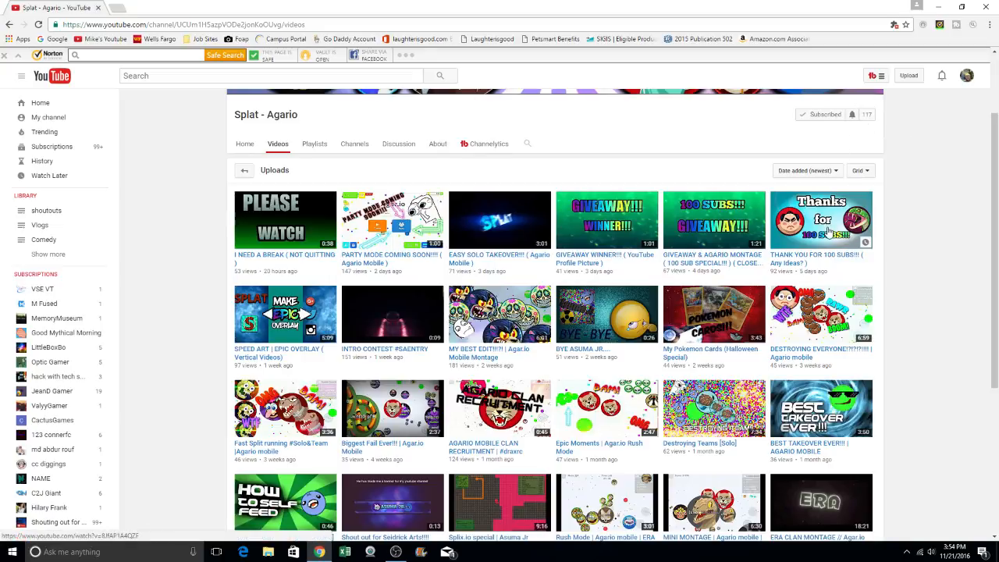
mouse_move(817, 255)
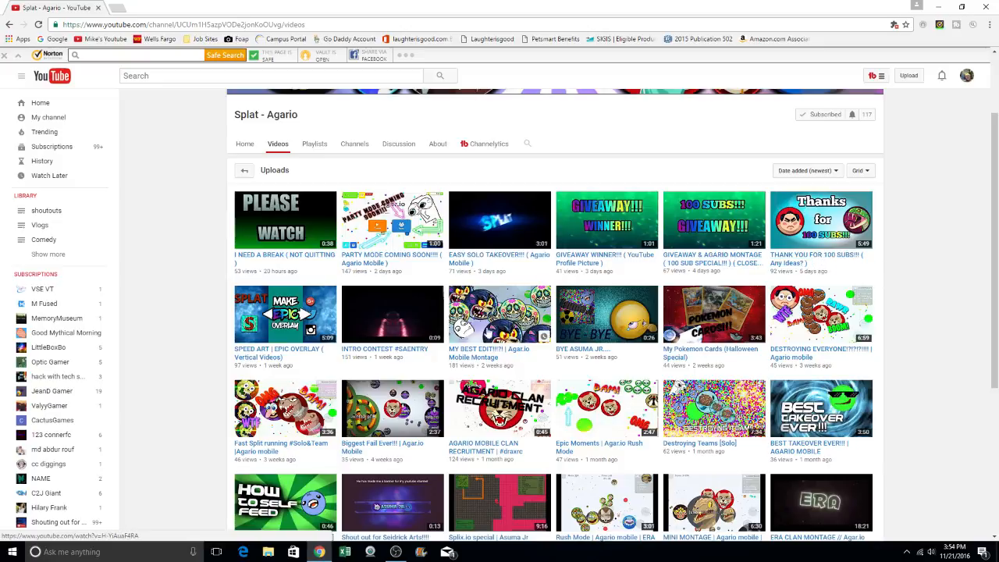
mouse_move(391, 351)
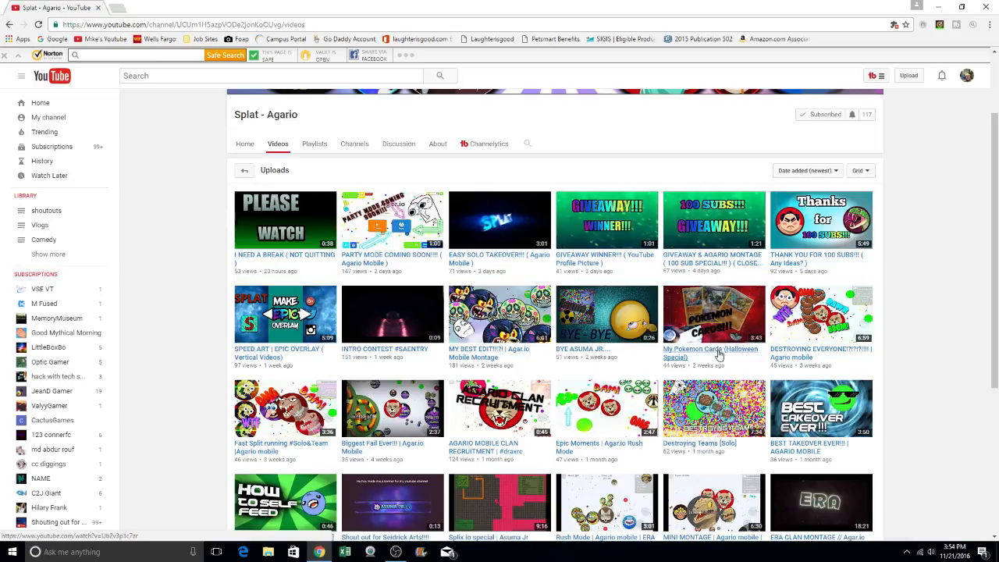
Load the older Agar.io uploads at the end of the grid, then return to the top.
scroll("down", 3)
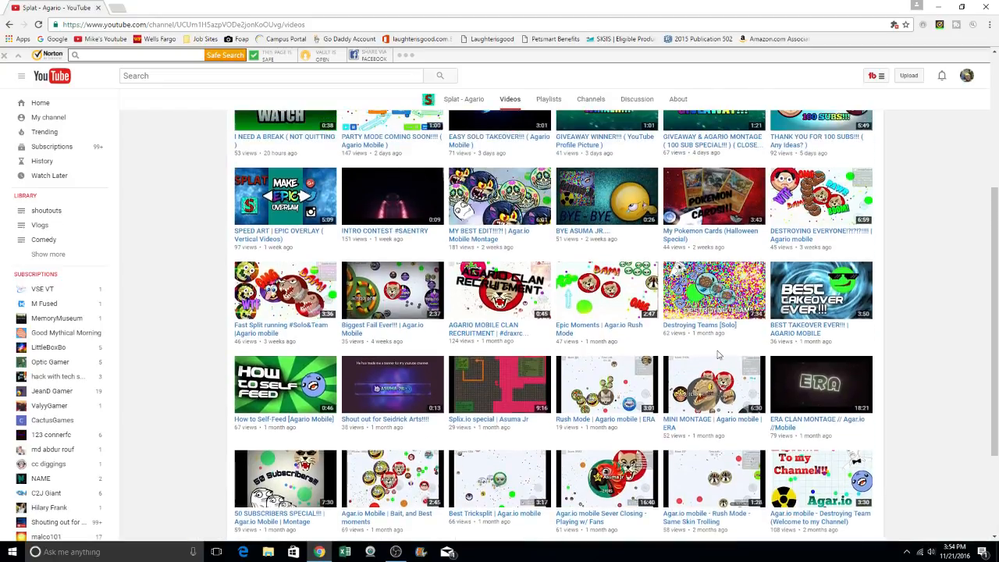
scroll("up", 3)
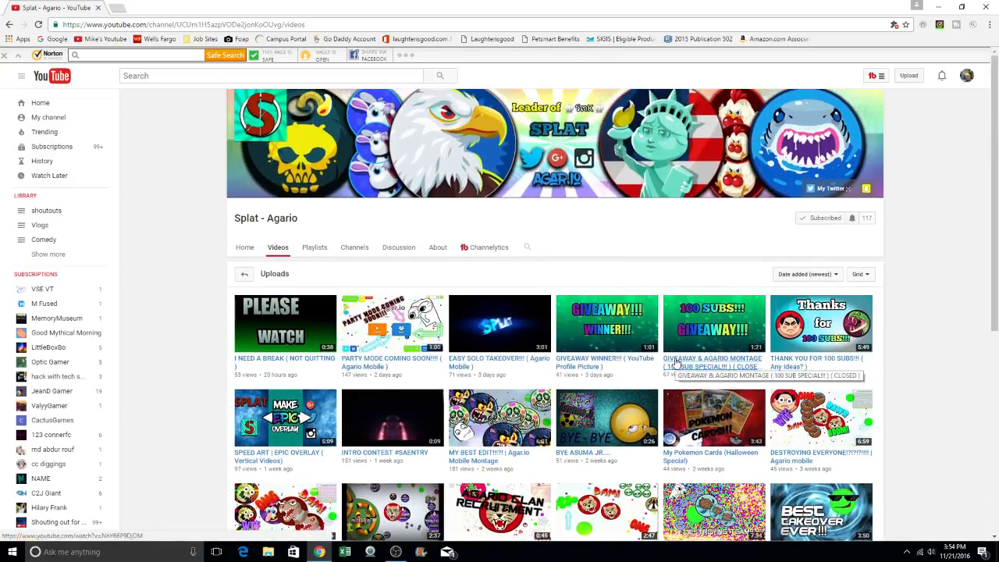
scroll("down", 3)
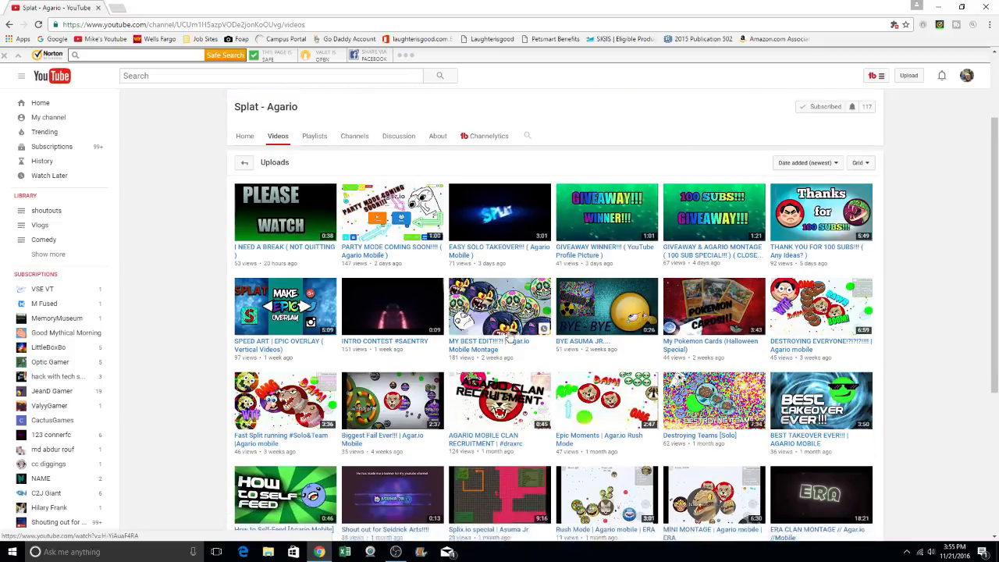
scroll("down", 3)
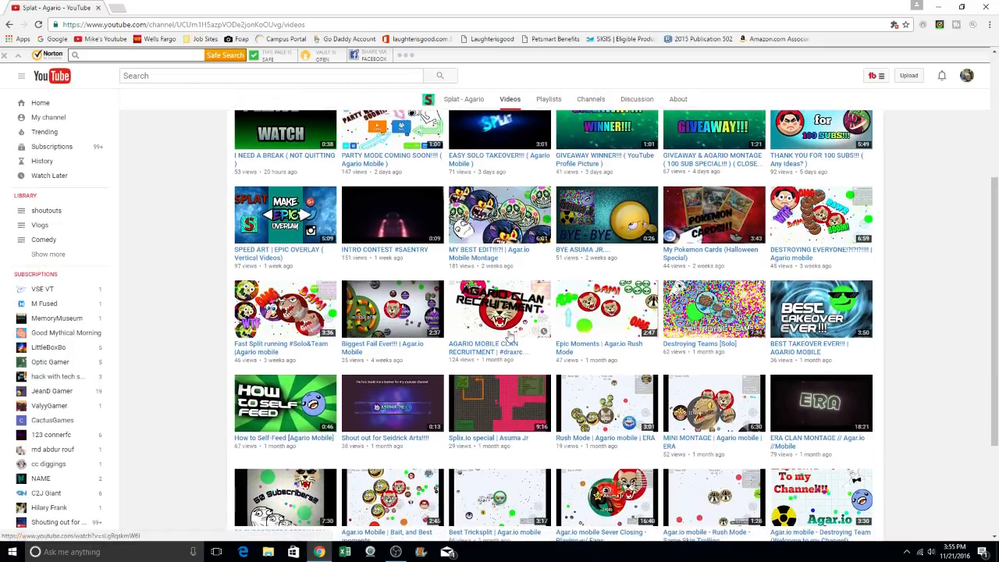
scroll("down", 3)
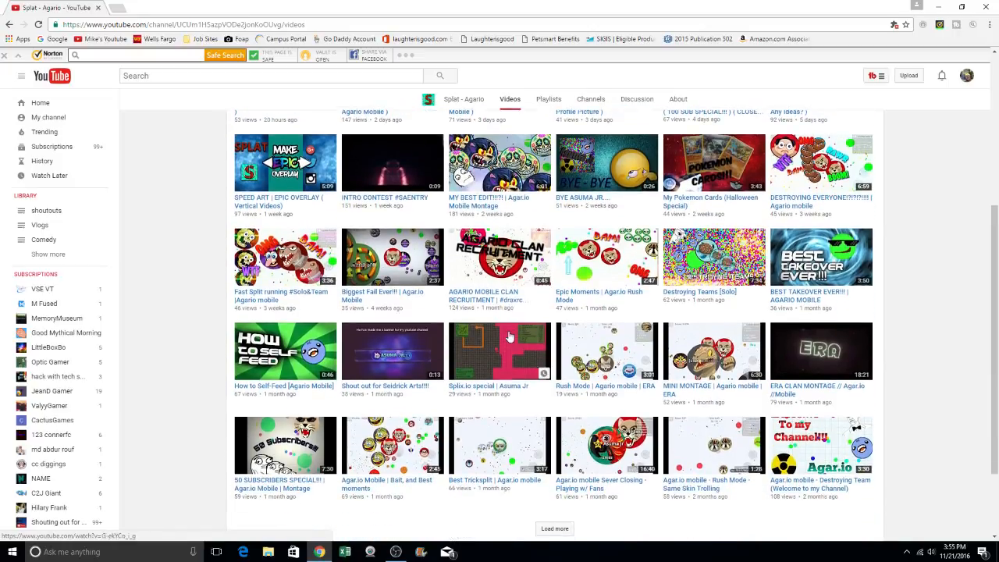
scroll("down", 3)
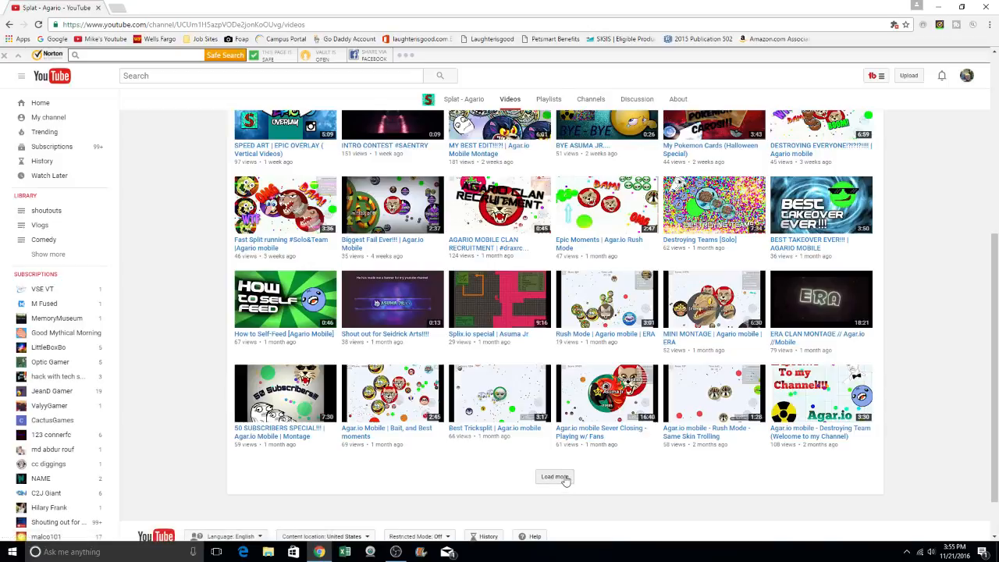
left_click(554, 477)
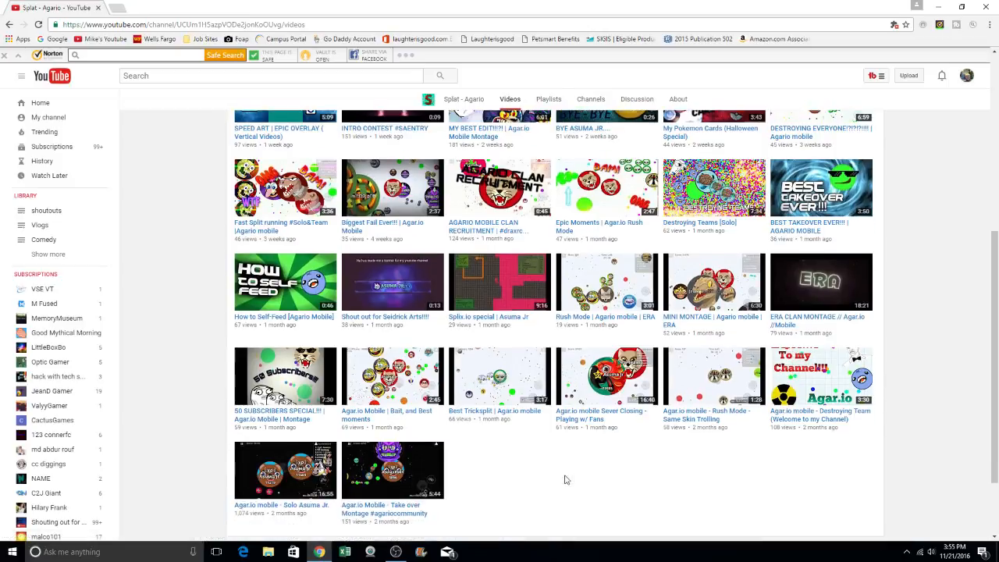
scroll("down", 3)
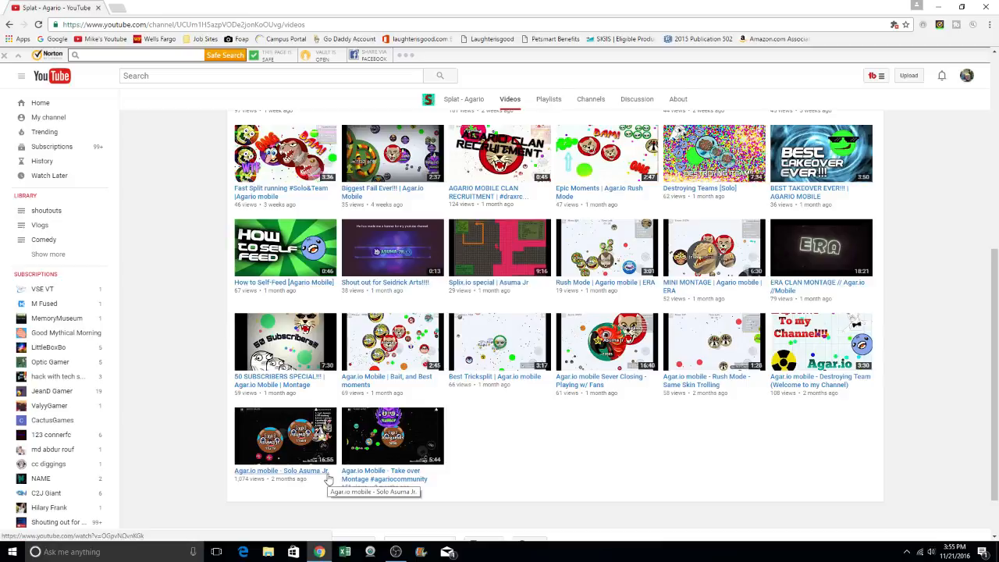
mouse_move(283, 458)
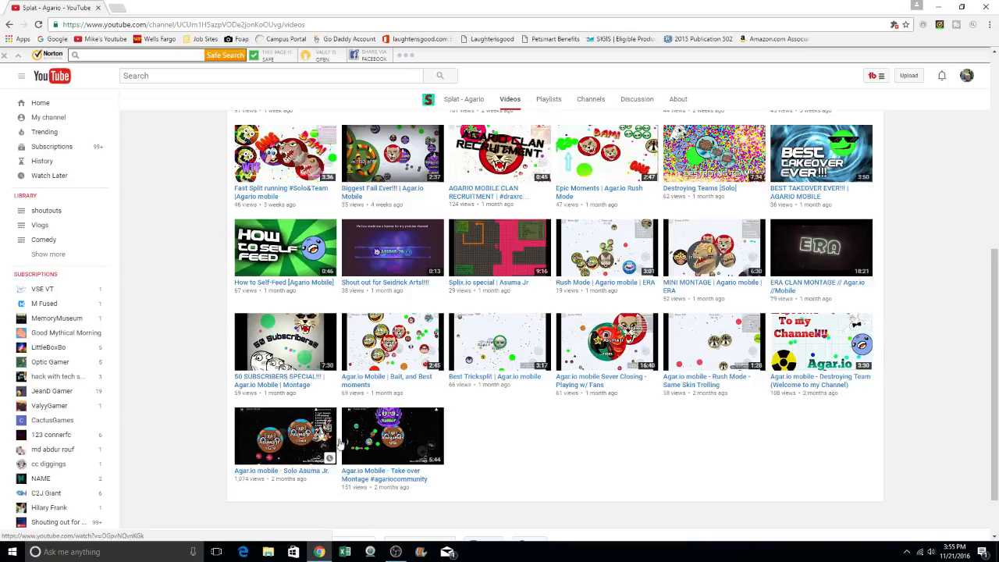
scroll("up", 3)
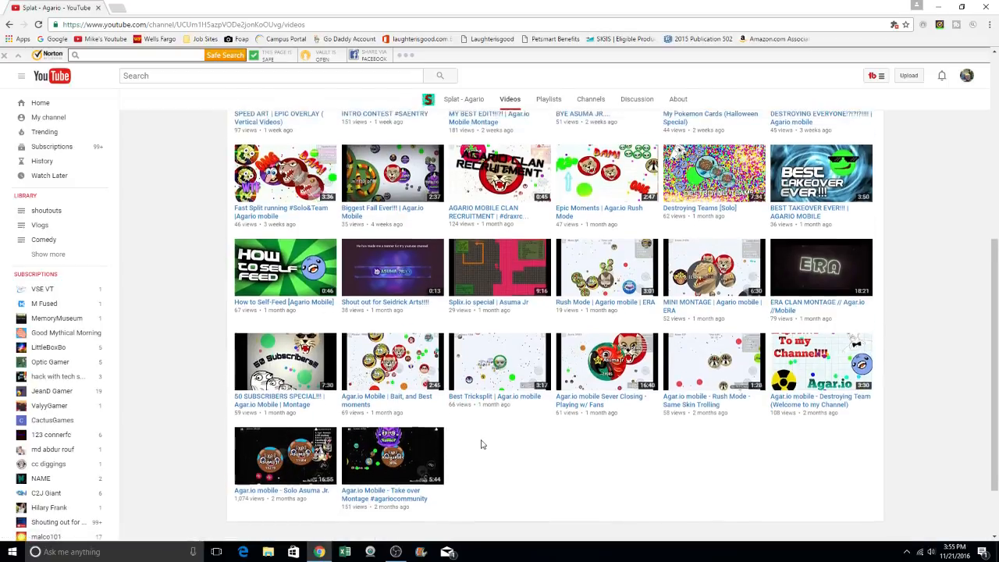
scroll("up", 3)
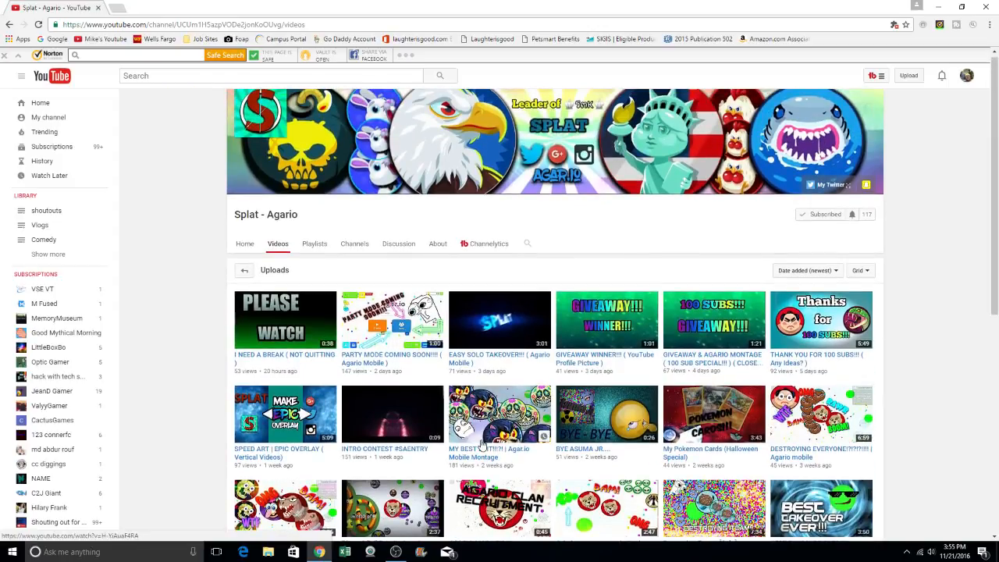
mouse_move(481, 452)
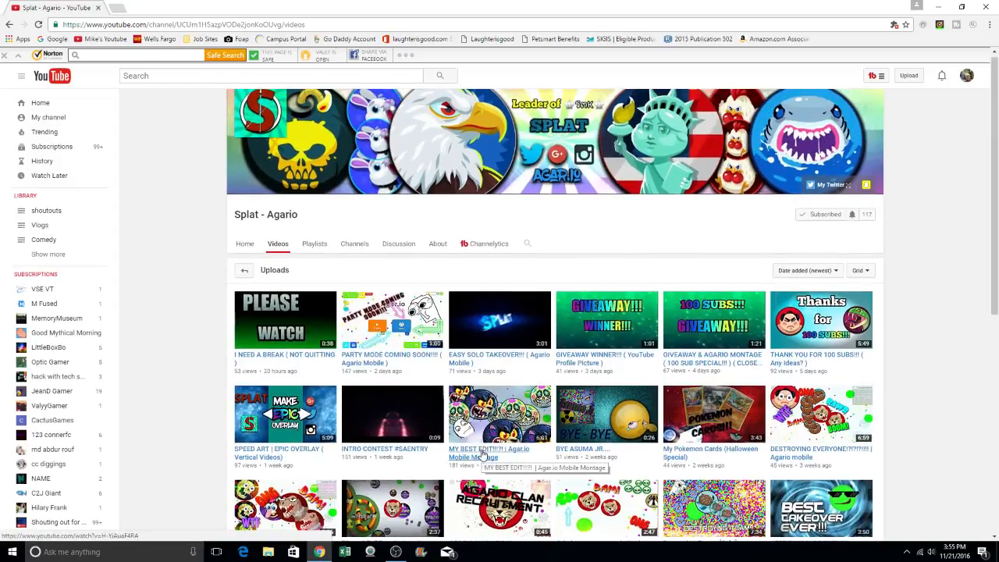
Play 'MY BEST EDIT!!!?! | Agar.io Mobile Montage' in full screen.
left_click(499, 414)
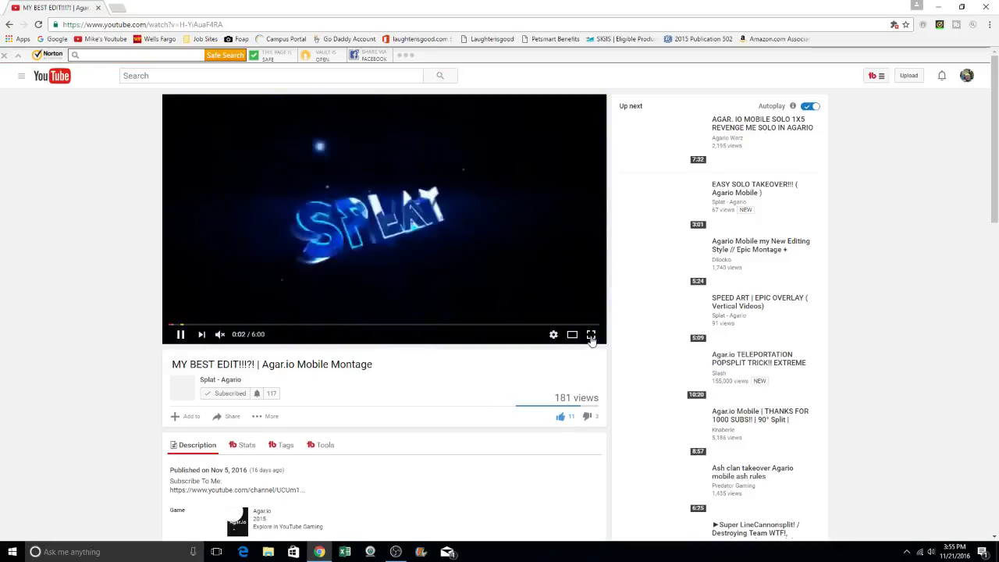
left_click(590, 334)
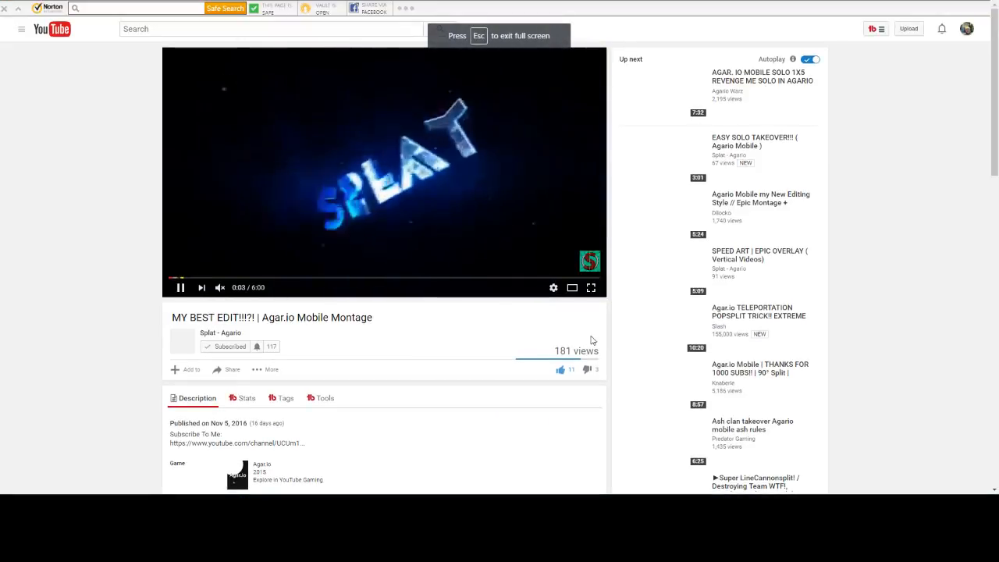
left_click(590, 287)
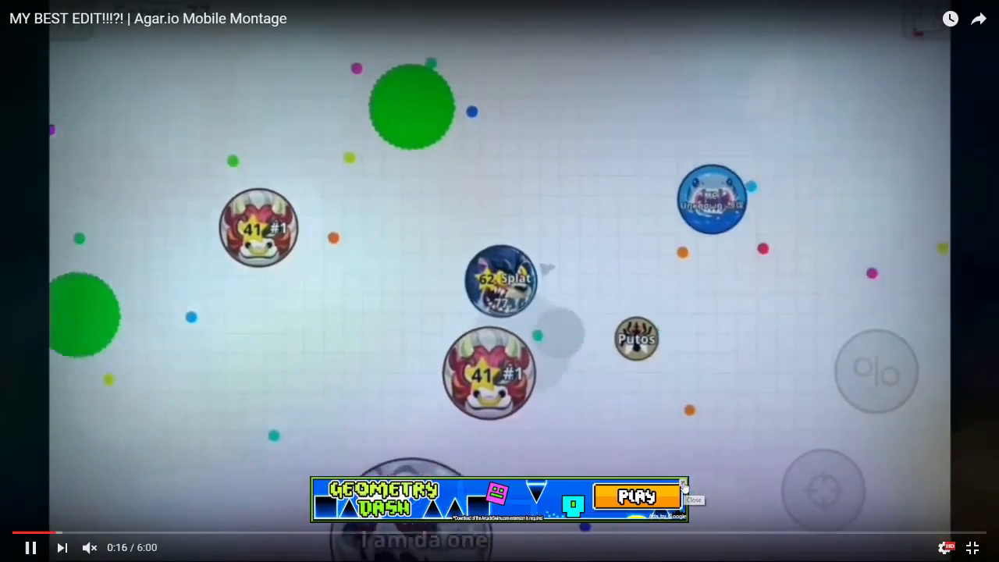
Dismiss the game ad and skip the montage ahead to about 1:51.
left_click(693, 500)
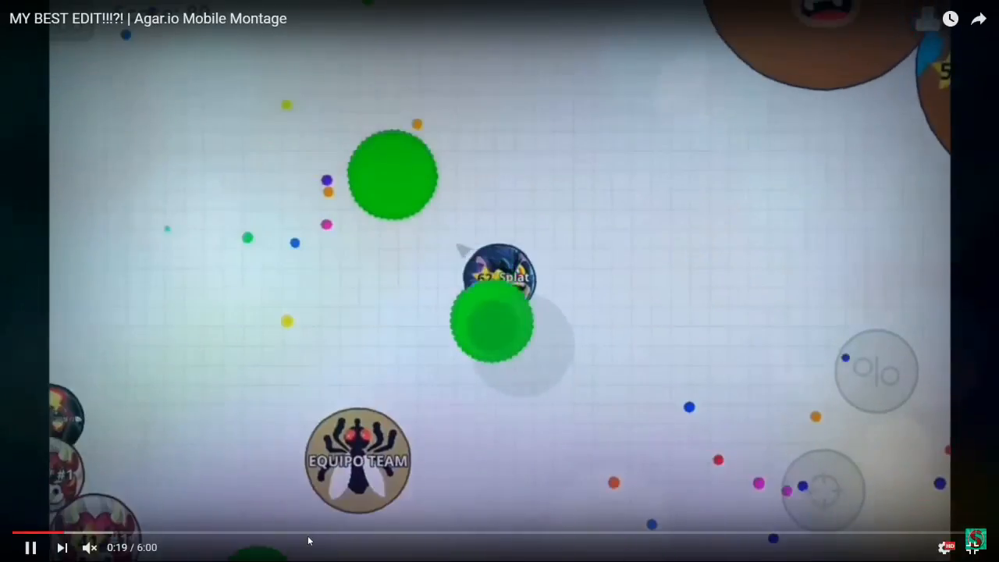
left_click(316, 534)
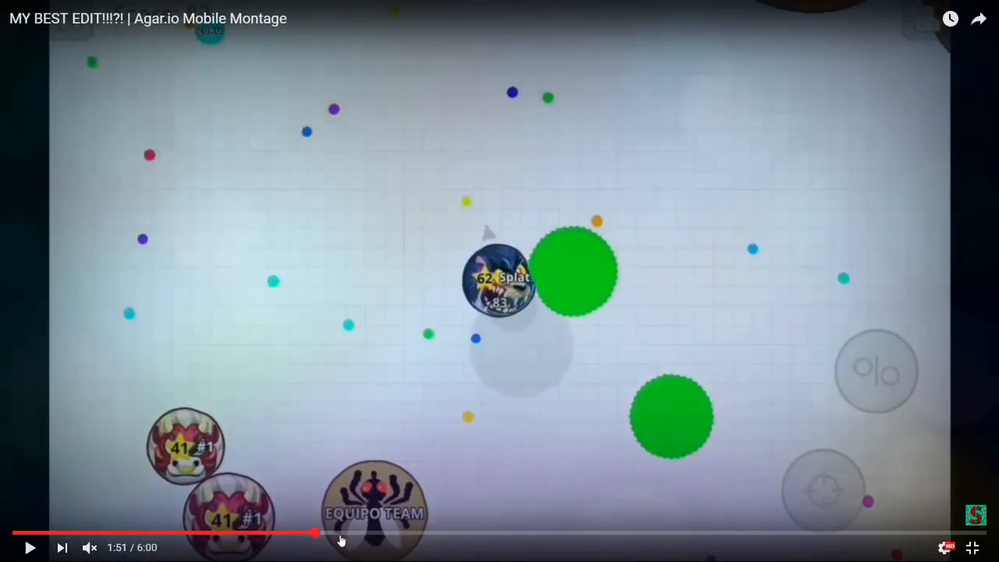
mouse_move(383, 533)
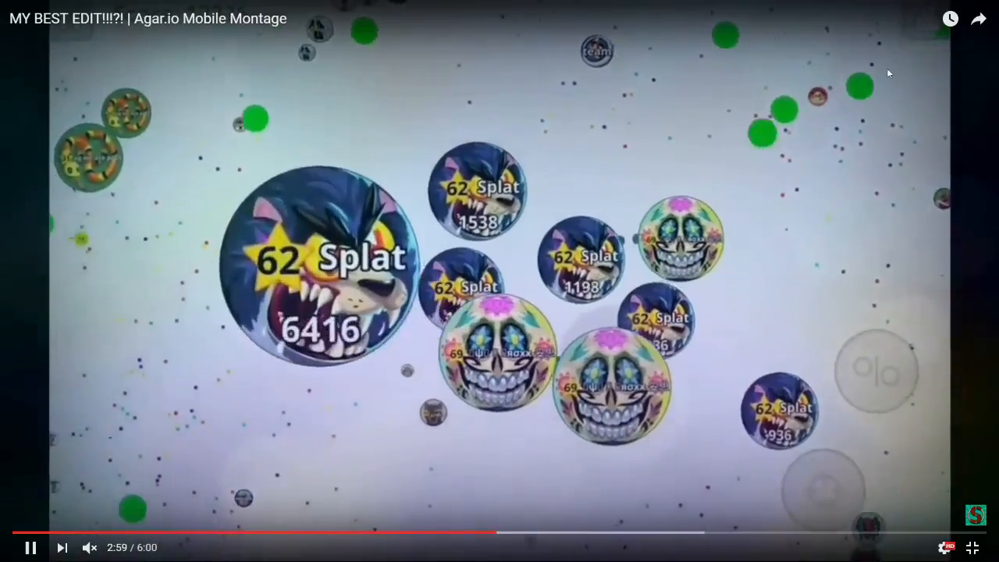
mouse_move(789, 87)
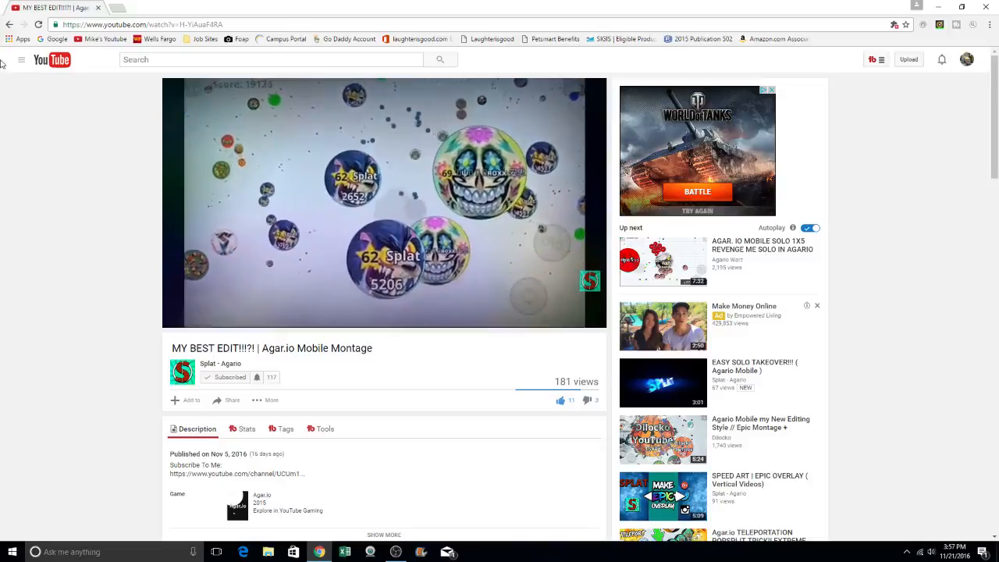
Go back to the channel's uploads, show the guide sidebar, and check speaker volume (63).
left_click(8, 25)
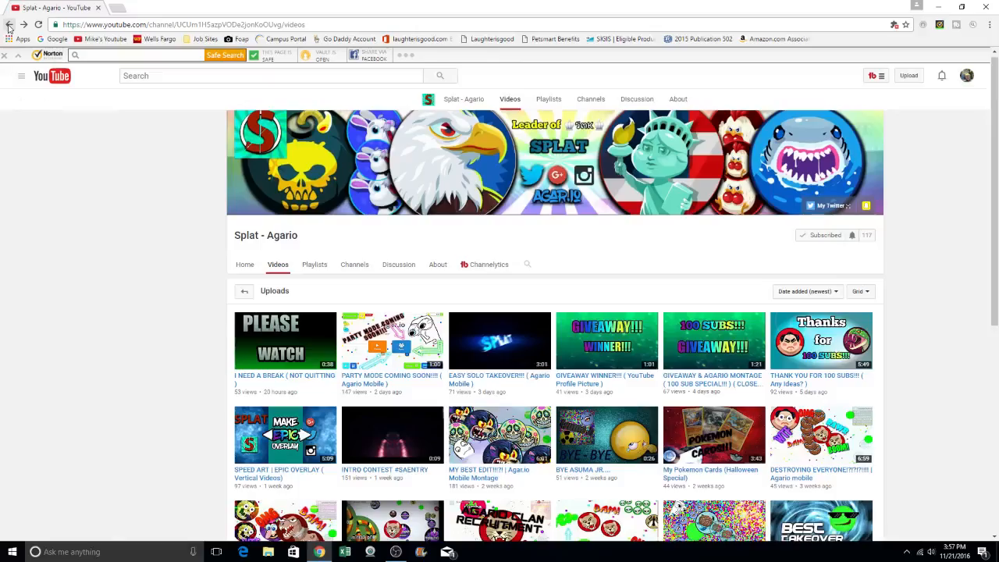
left_click(21, 75)
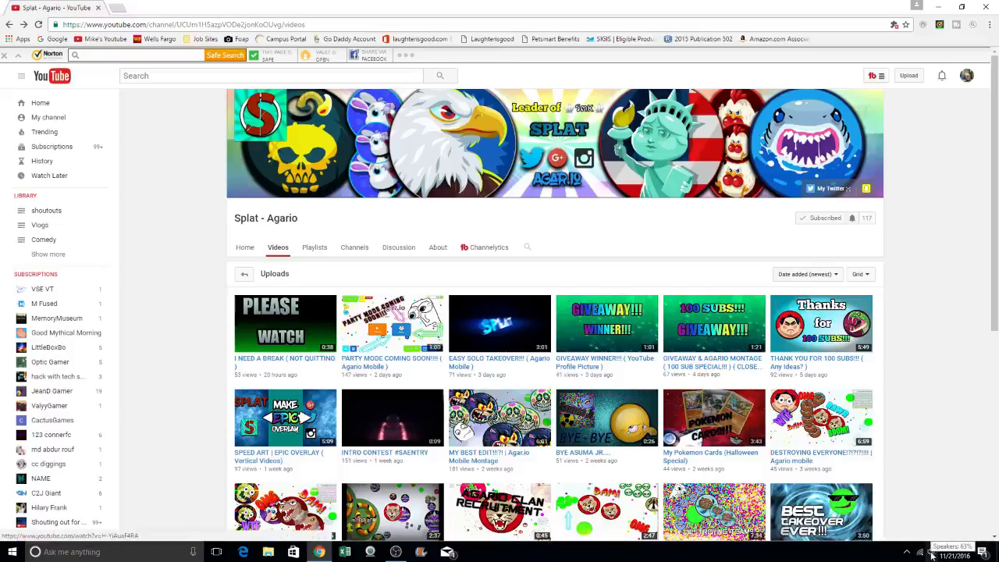
left_click(930, 551)
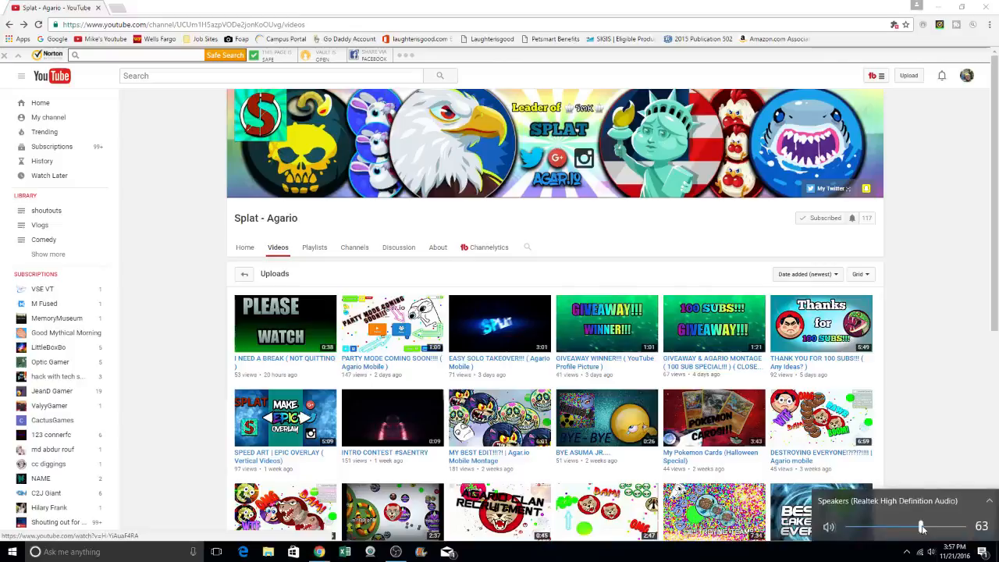
mouse_move(483, 328)
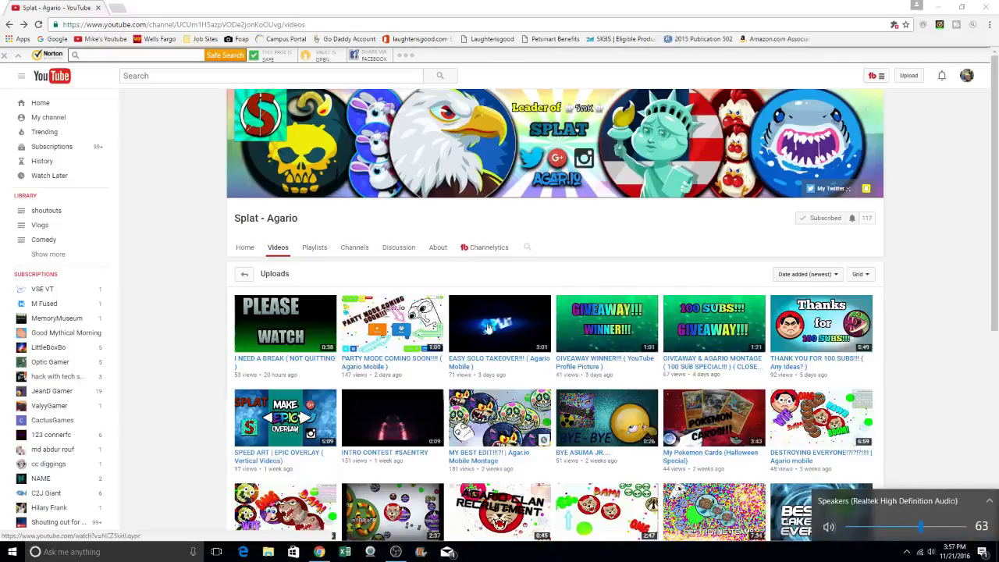
Open 'EASY SOLO TAKEOVER!!! ( Agario Mobile )' and pause its opening.
left_click(499, 323)
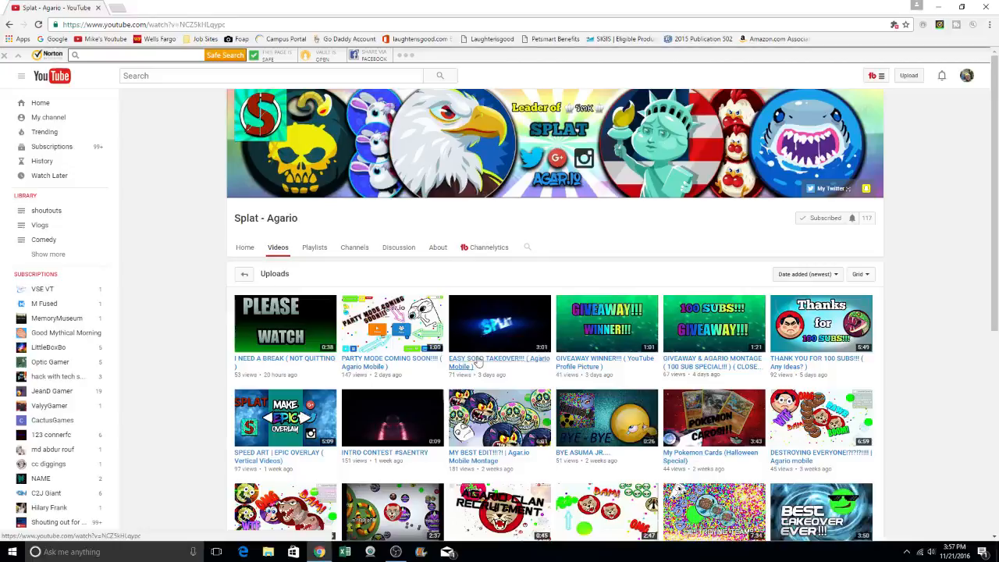
left_click(500, 323)
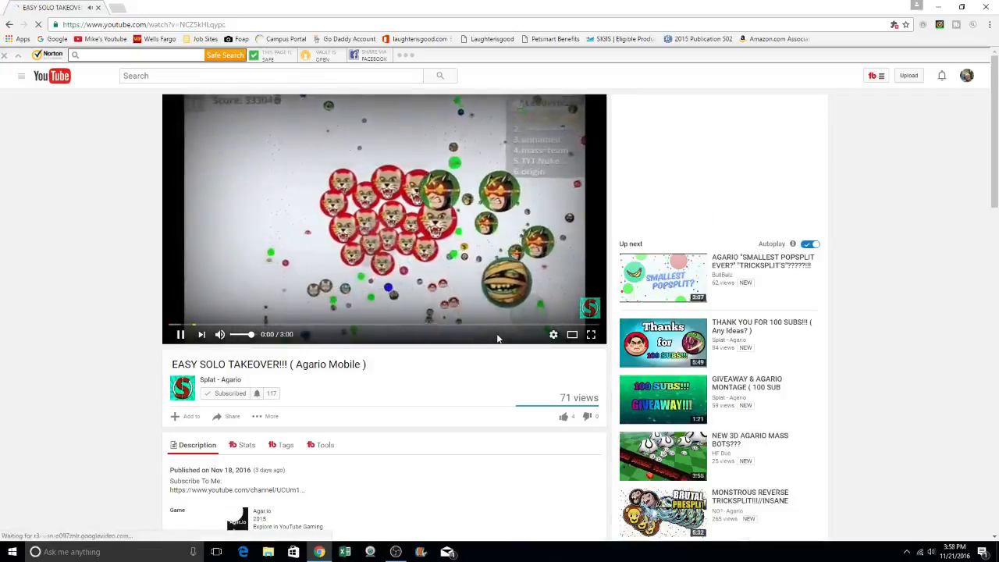
left_click(179, 334)
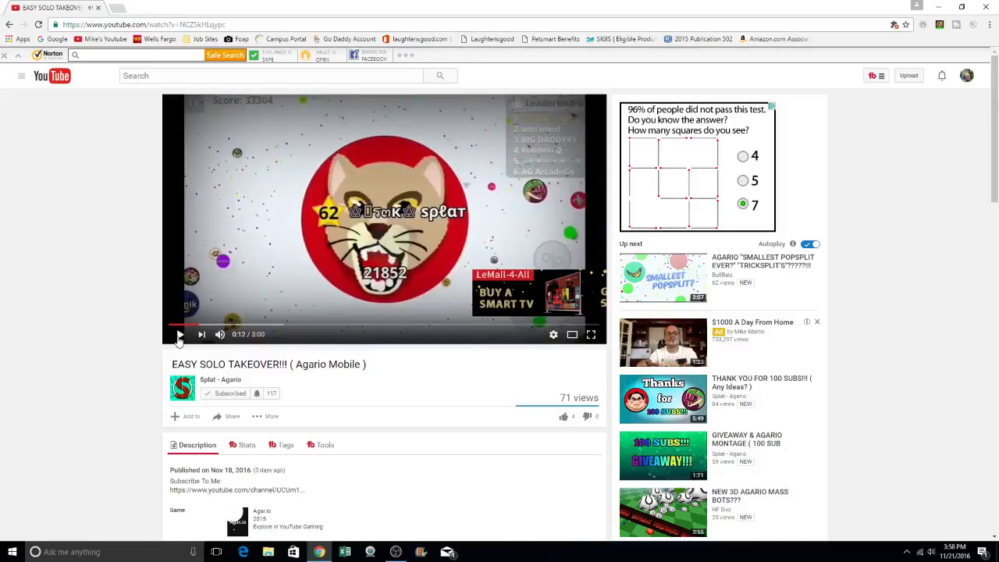
Repeatedly click three stacked items on the right of the page, ending on the channel home.
left_click(742, 180)
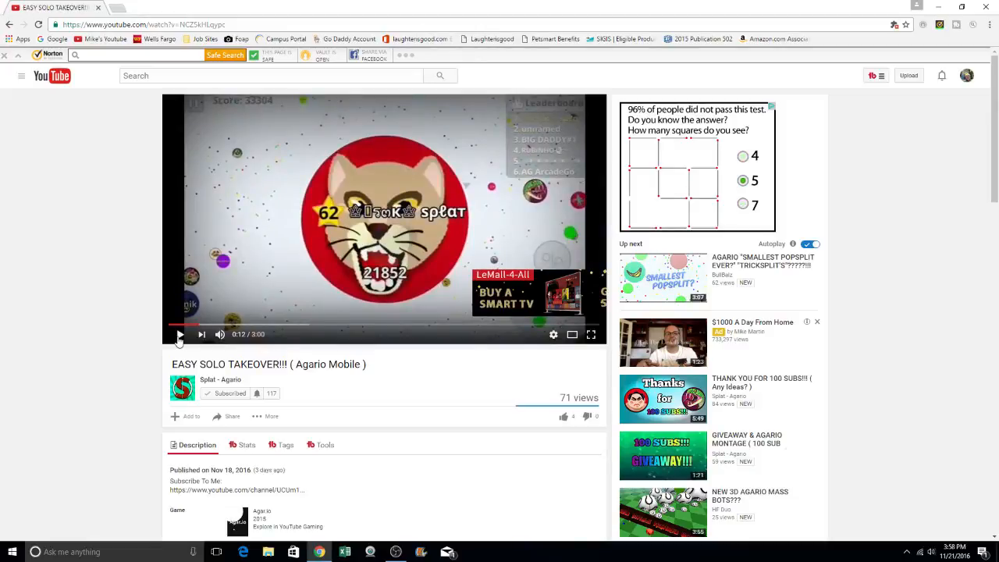
left_click(742, 204)
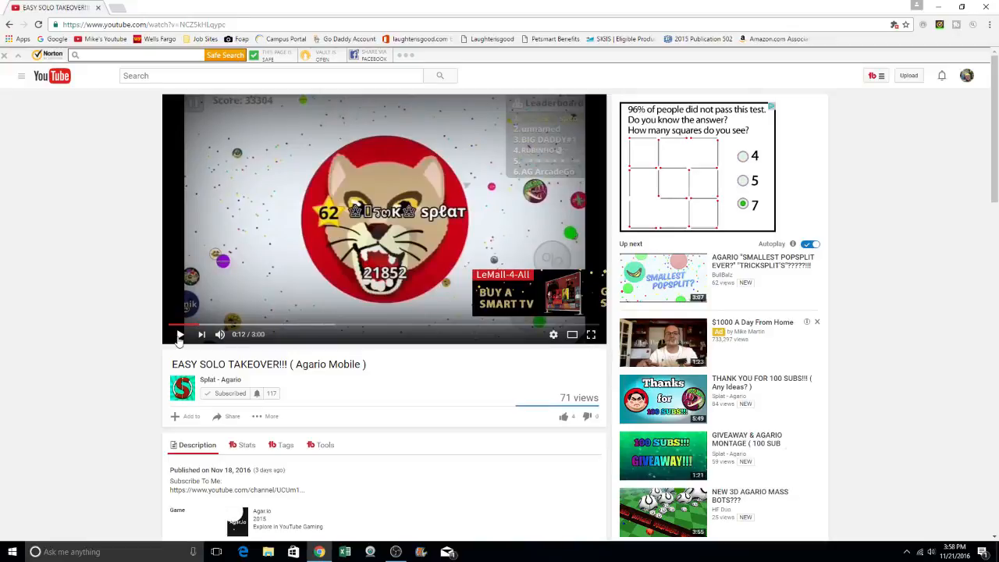
left_click(742, 155)
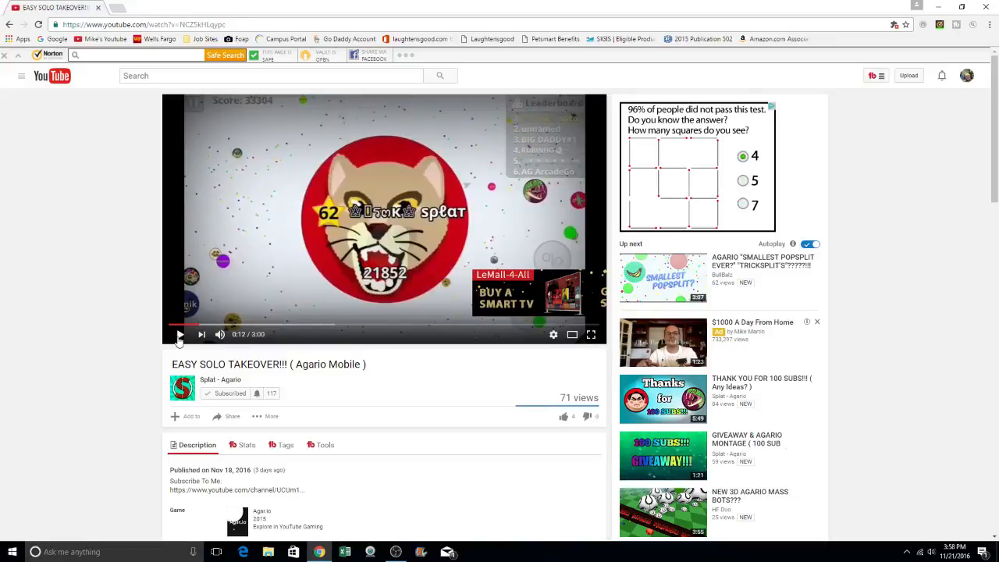
left_click(742, 180)
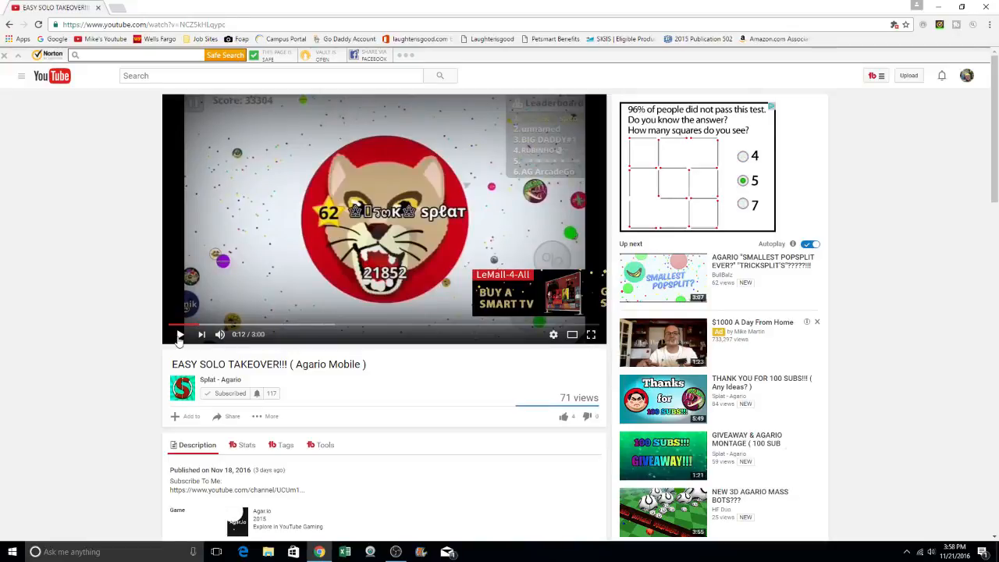
left_click(742, 205)
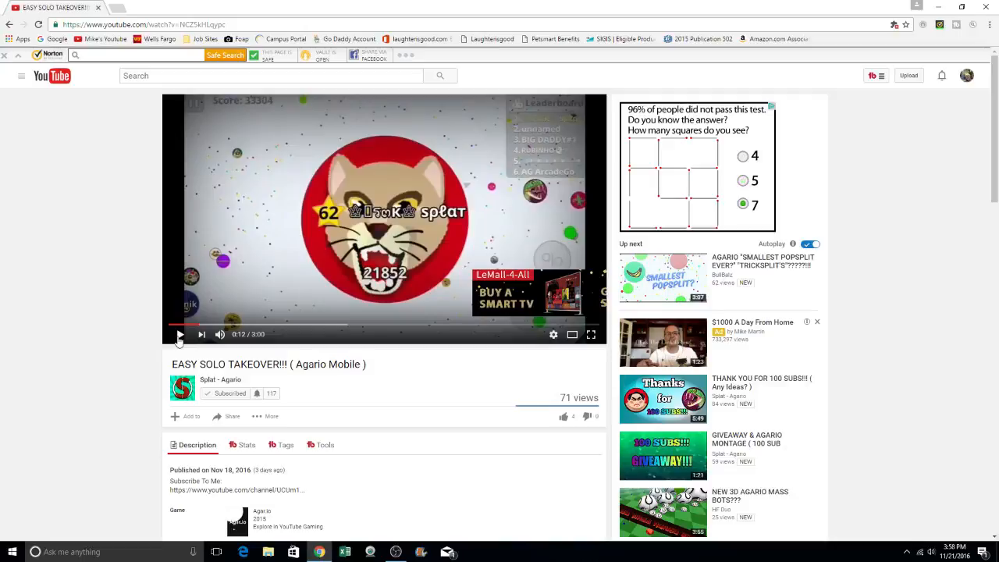
left_click(742, 155)
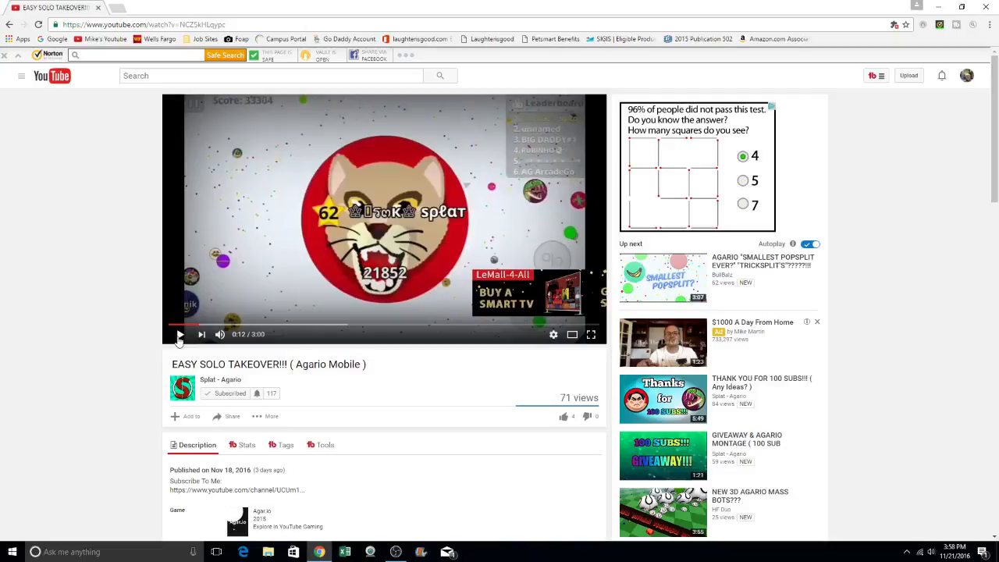
left_click(742, 181)
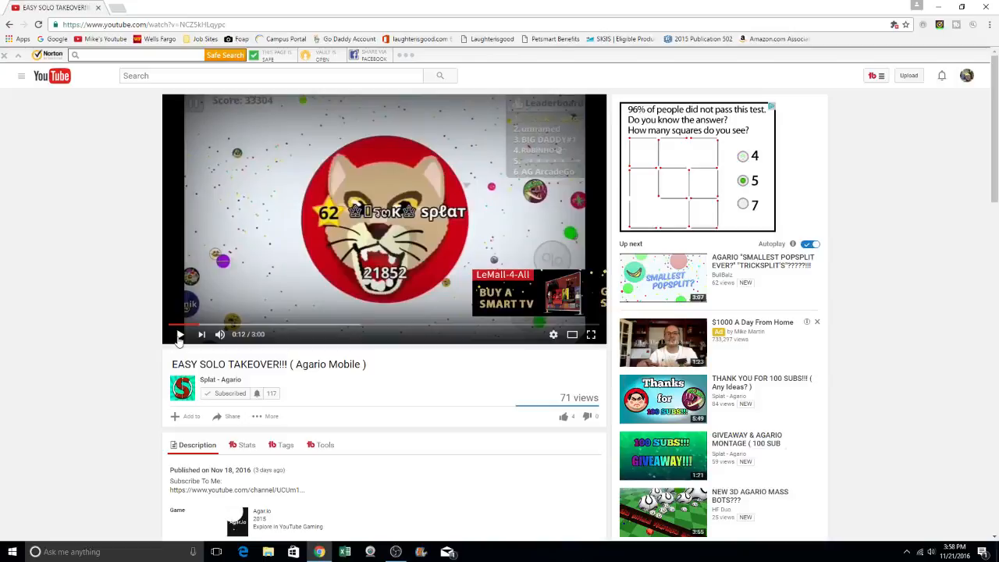
left_click(742, 205)
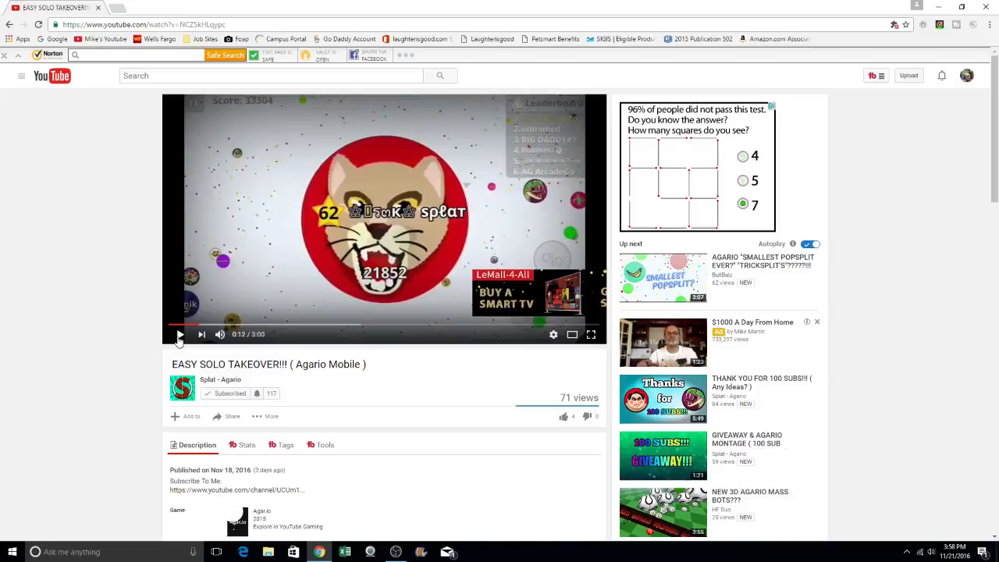
left_click(742, 156)
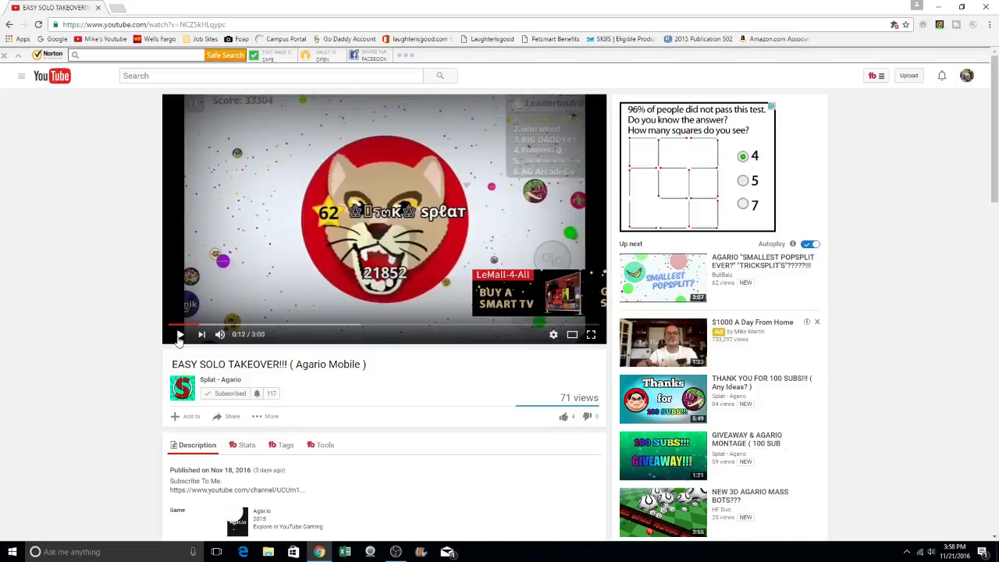
left_click(742, 180)
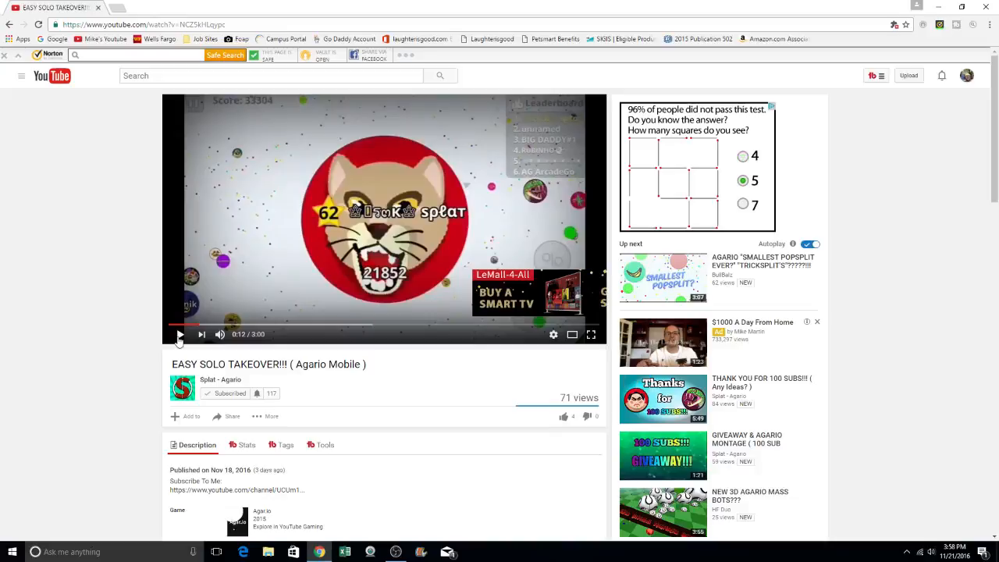
left_click(741, 204)
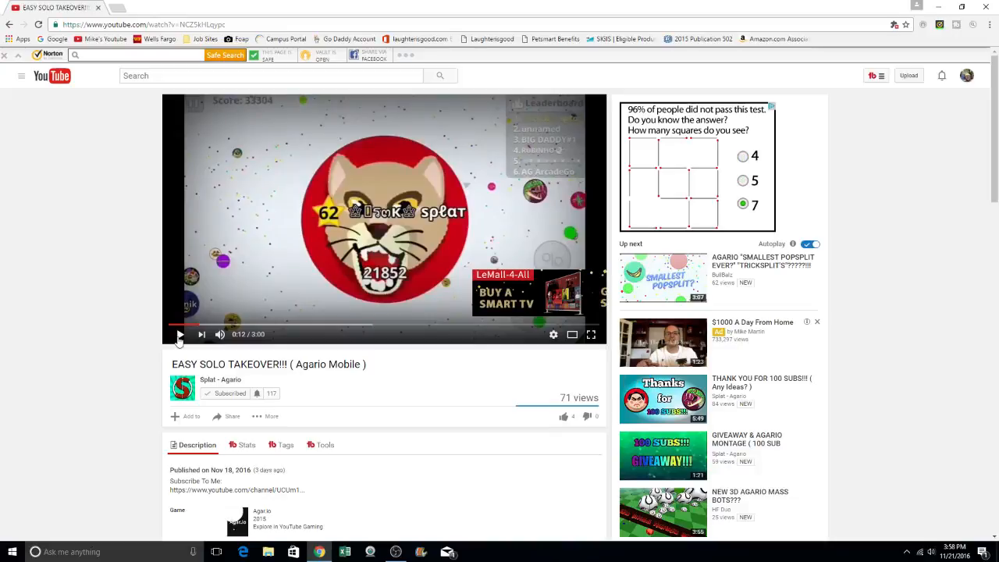
left_click(742, 155)
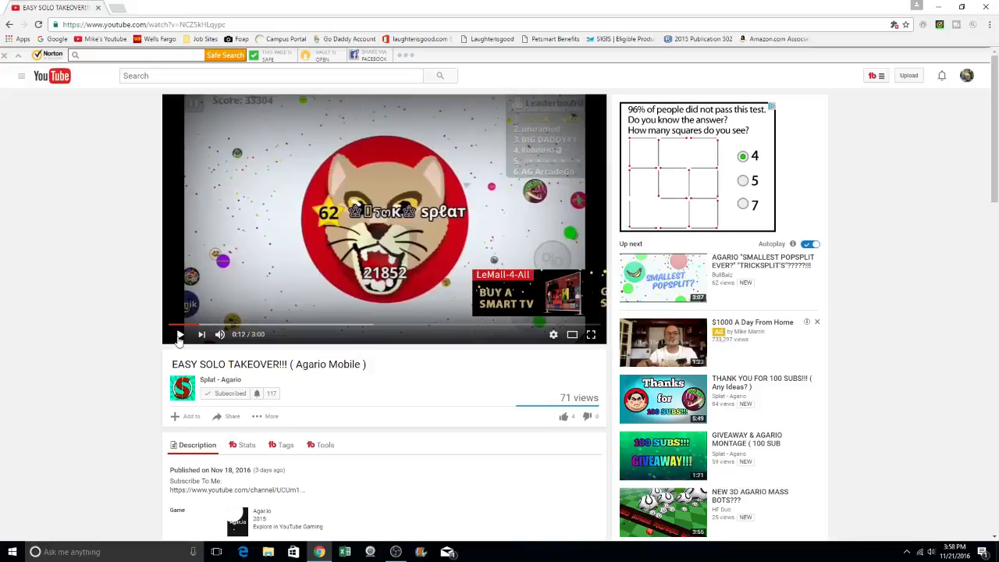
left_click(742, 180)
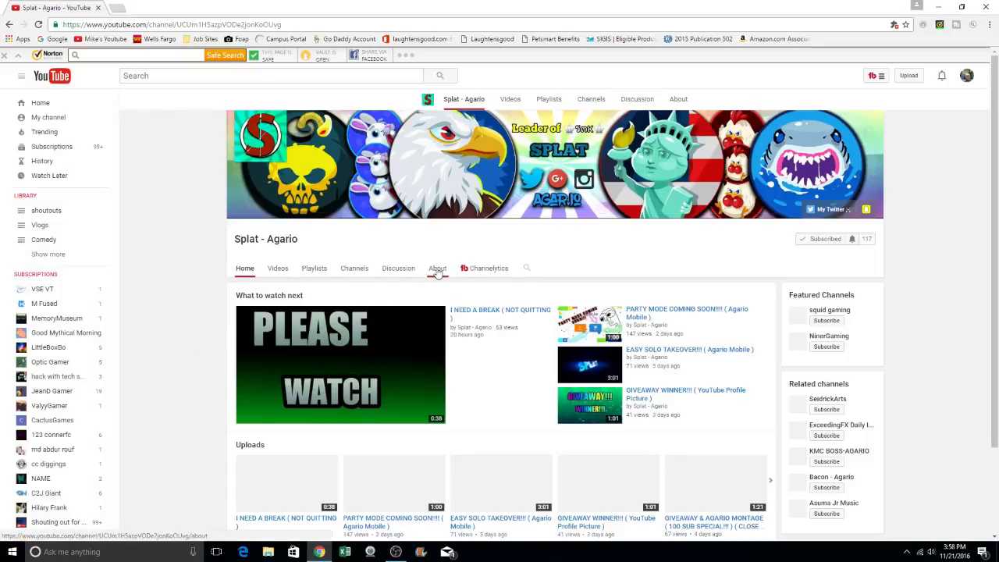
left_click(437, 268)
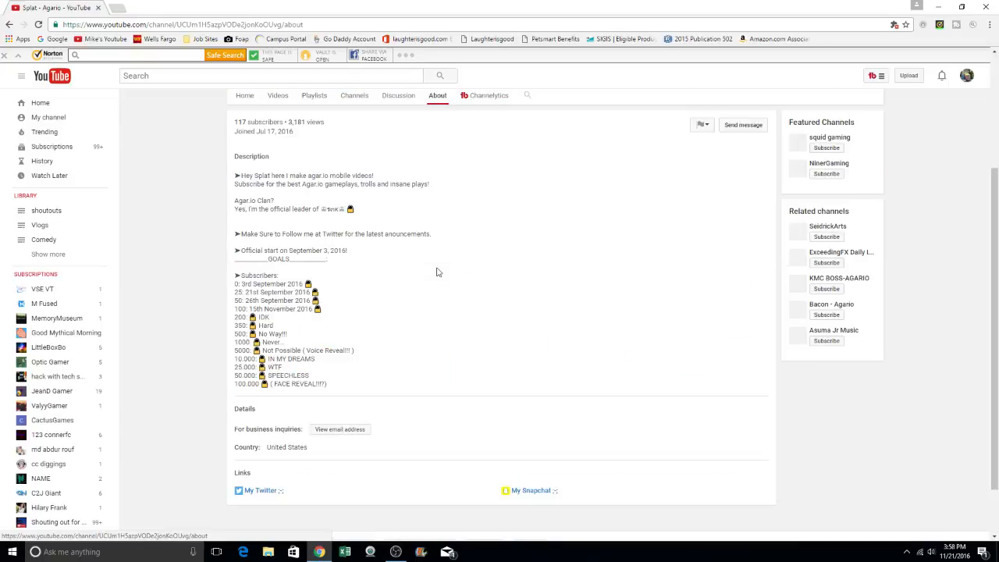
scroll("down", 3)
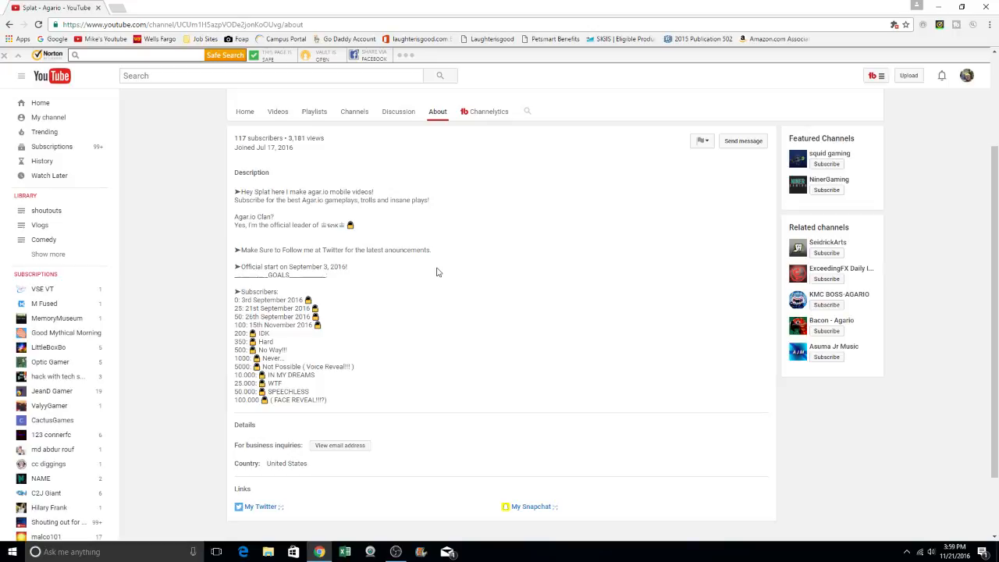
mouse_move(379, 143)
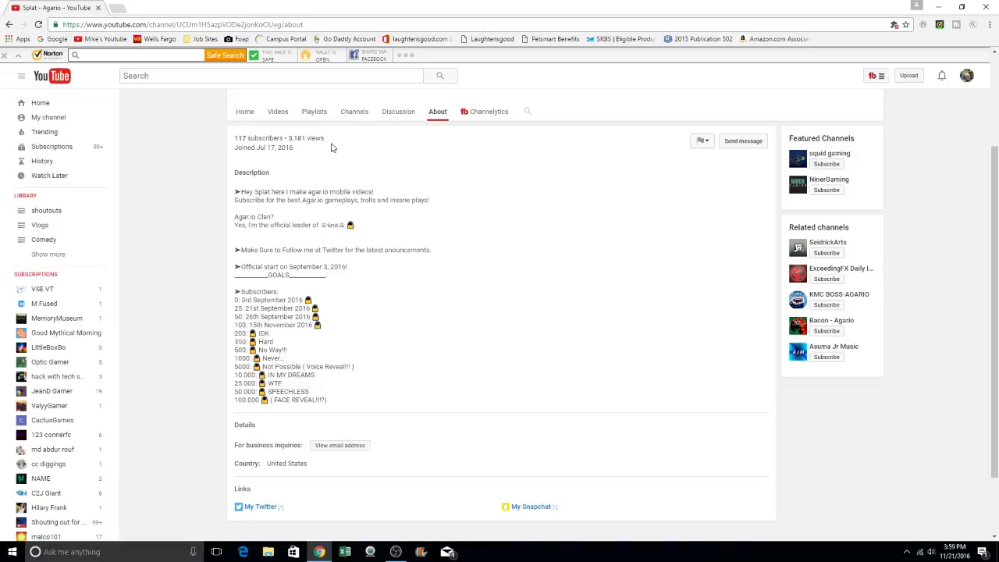
mouse_move(327, 142)
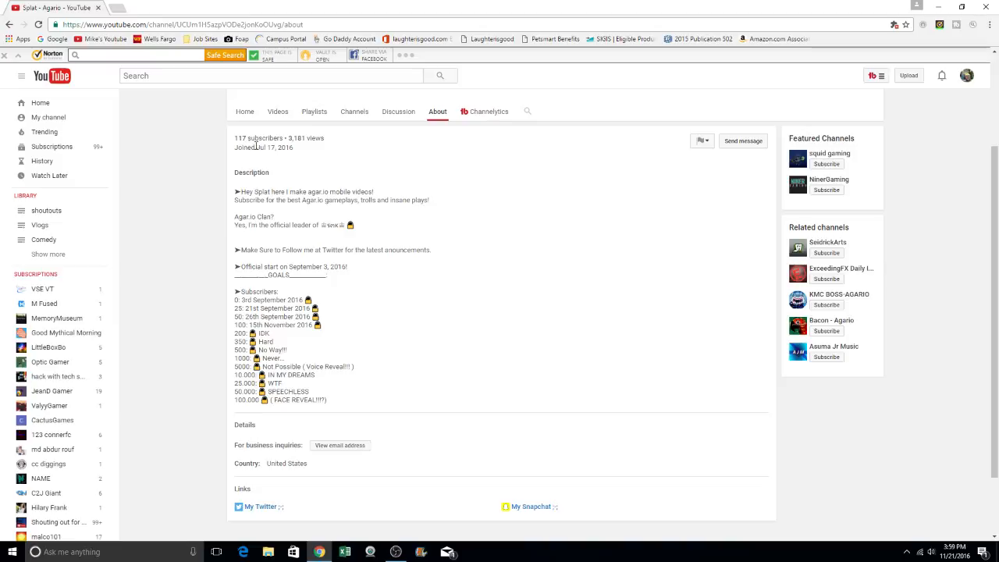
mouse_move(303, 152)
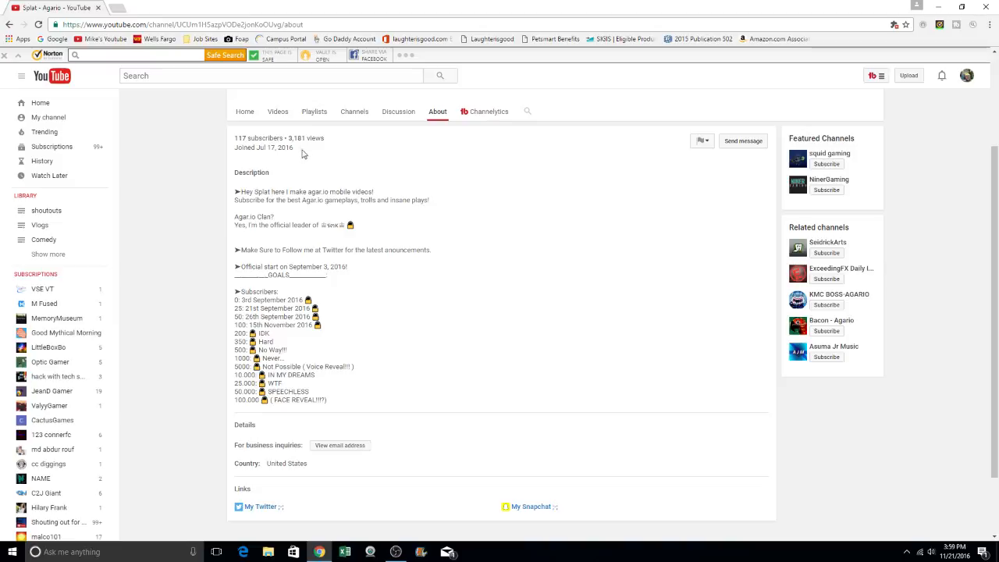
mouse_move(292, 188)
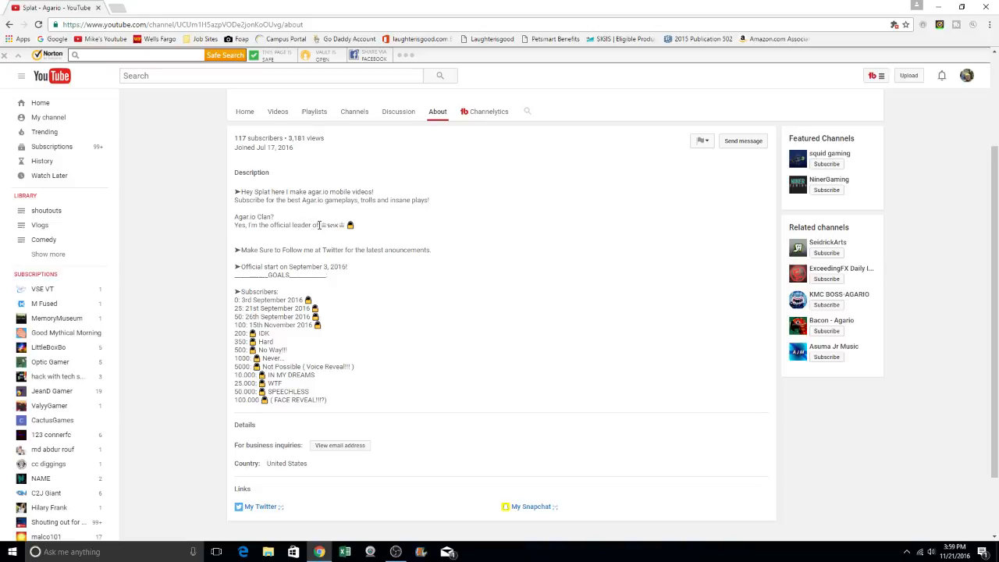
double_click(331, 225)
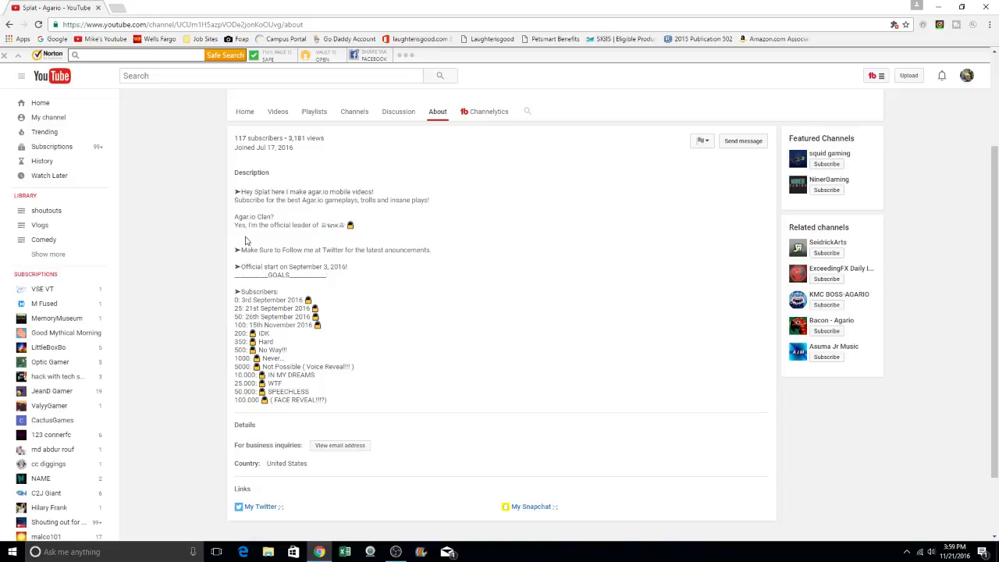
mouse_move(348, 253)
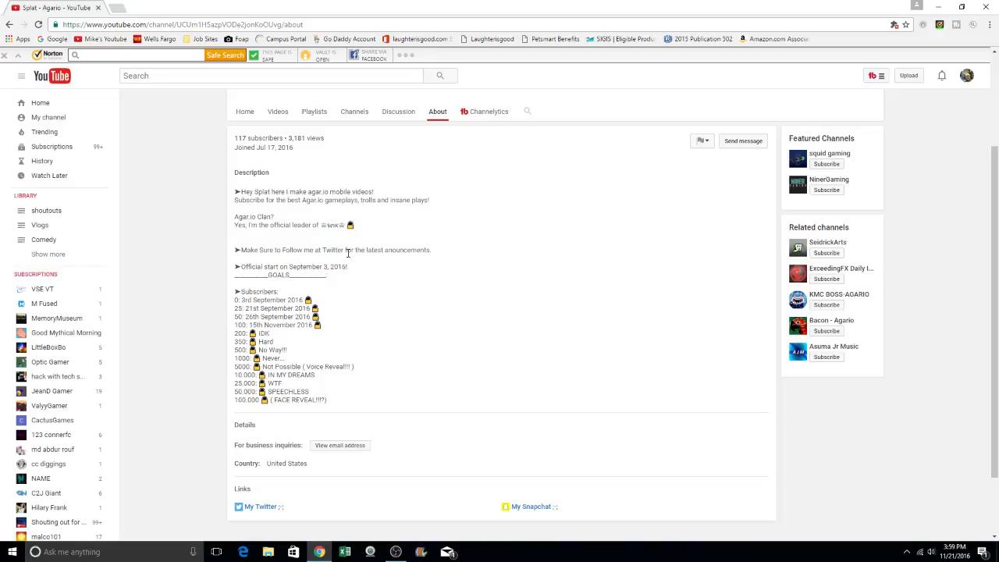
mouse_move(291, 268)
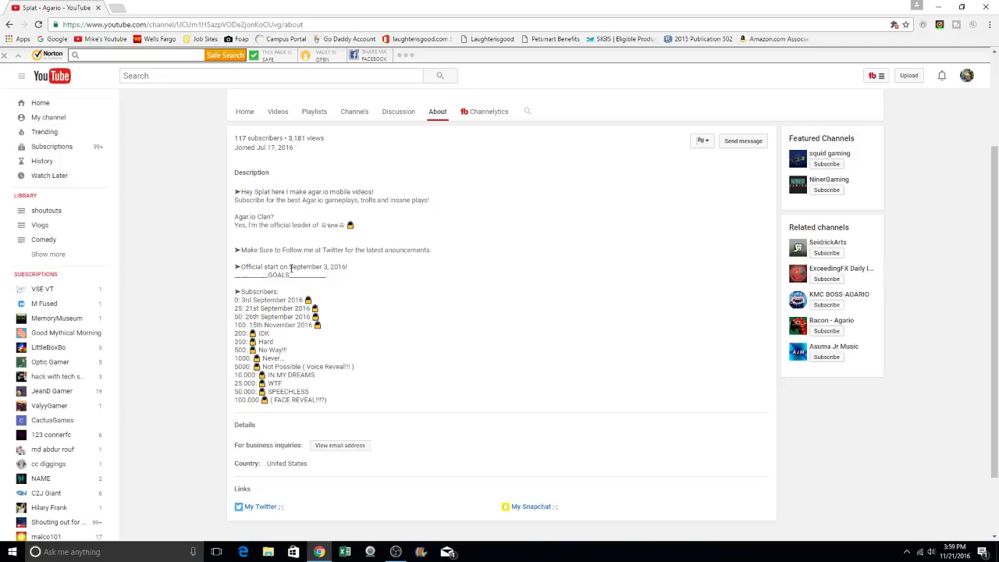
mouse_move(354, 270)
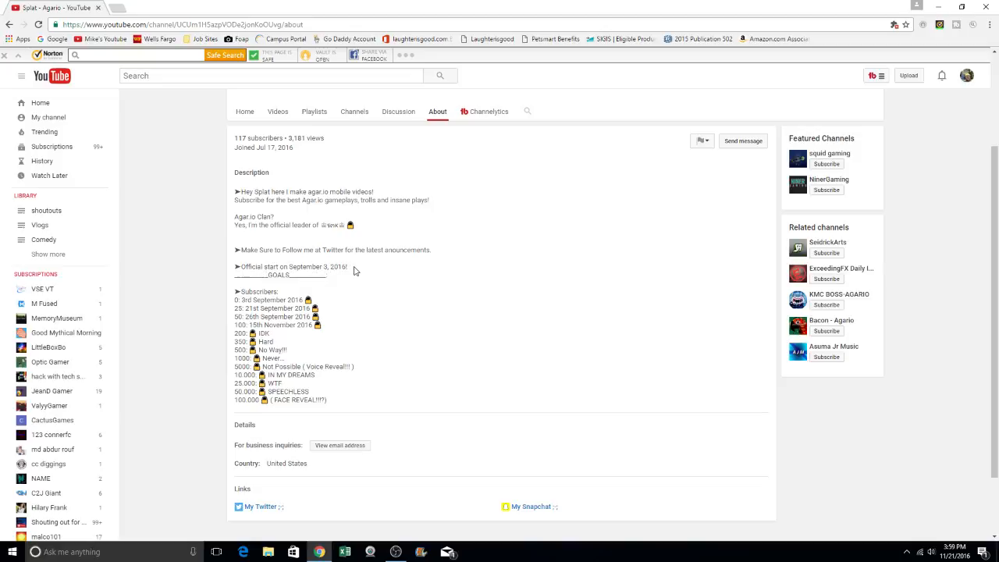
mouse_move(324, 288)
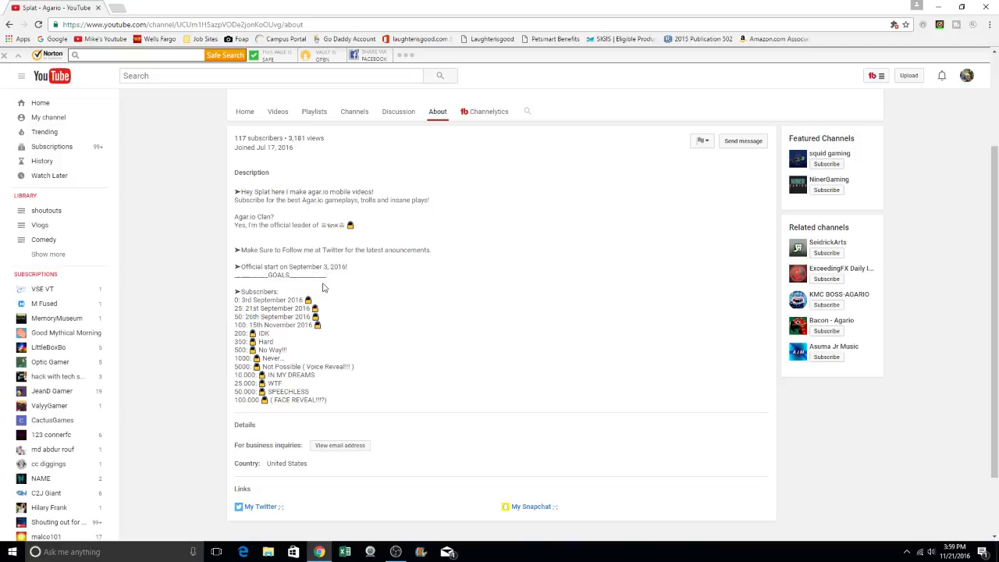
Drag-select the About description's GOALS lines from 200 to 100,000 subscribers.
left_click_drag(234, 291, 312, 325)
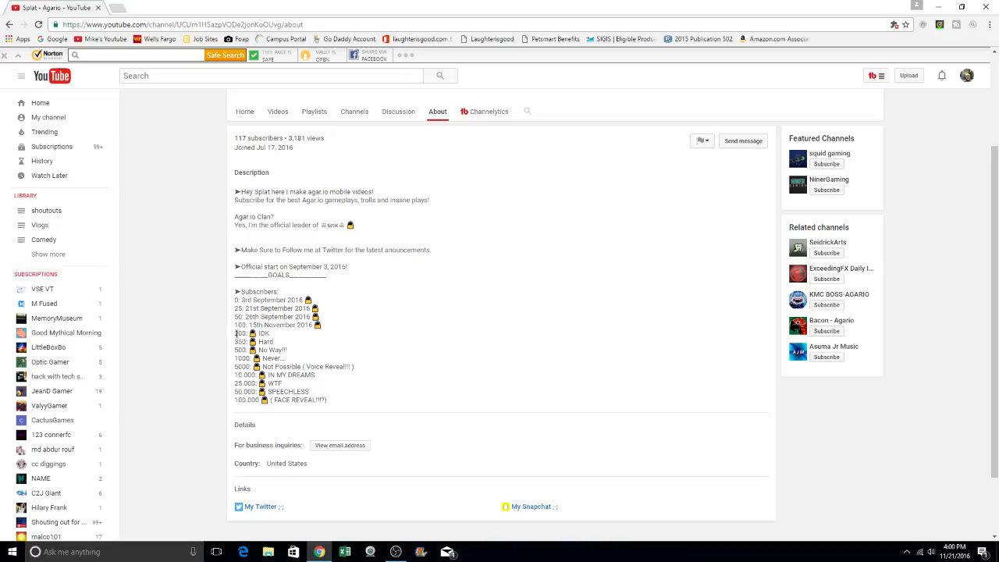
left_click_drag(234, 333, 328, 395)
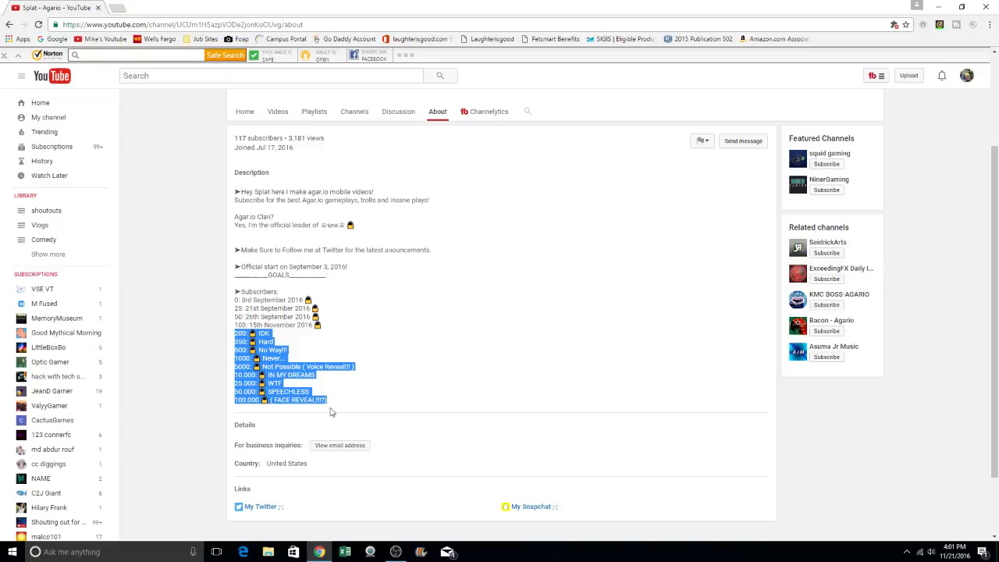
mouse_move(245, 111)
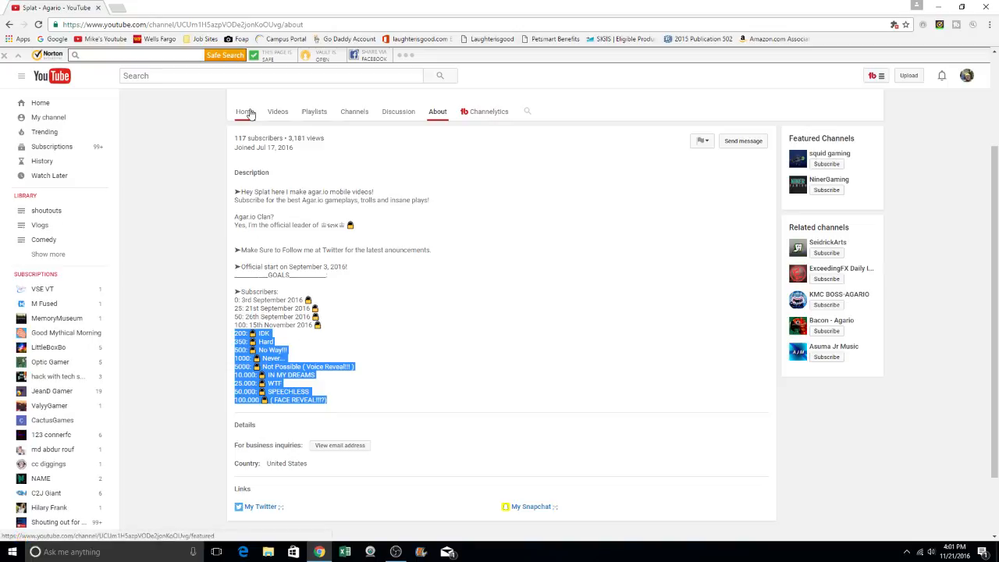
Switch to the channel's Home tab with its banner, featured video and recent uploads.
left_click(245, 111)
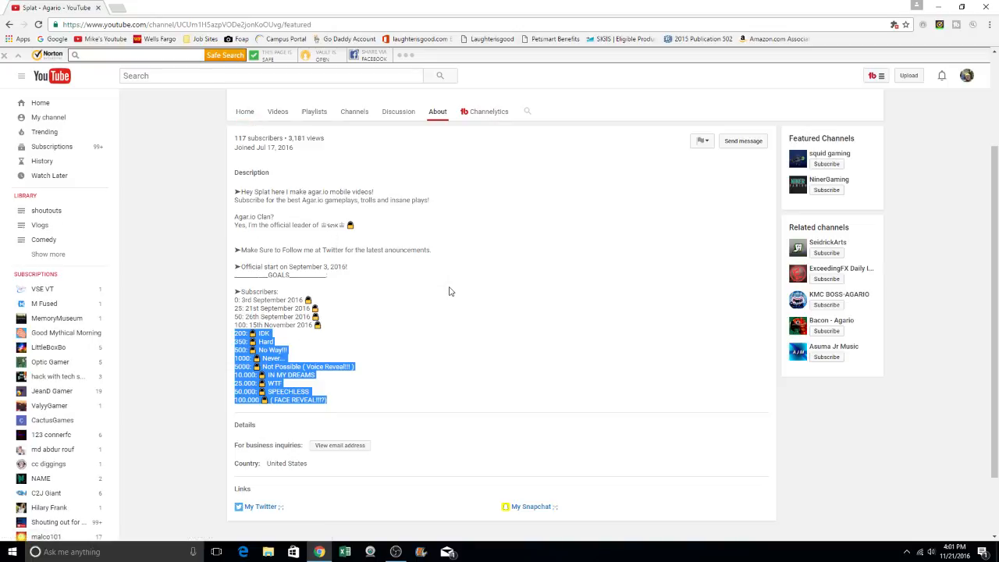
left_click(244, 111)
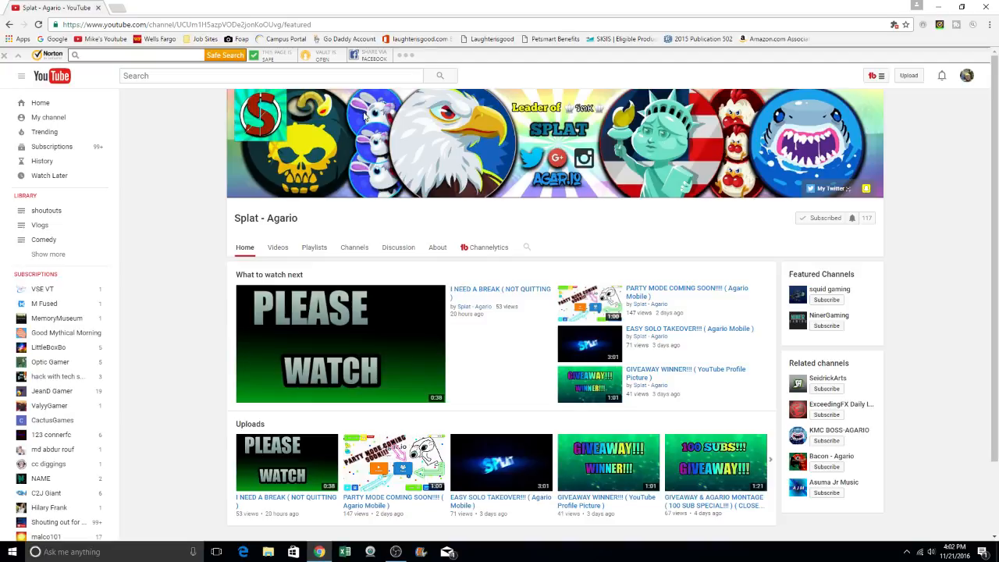
mouse_move(377, 336)
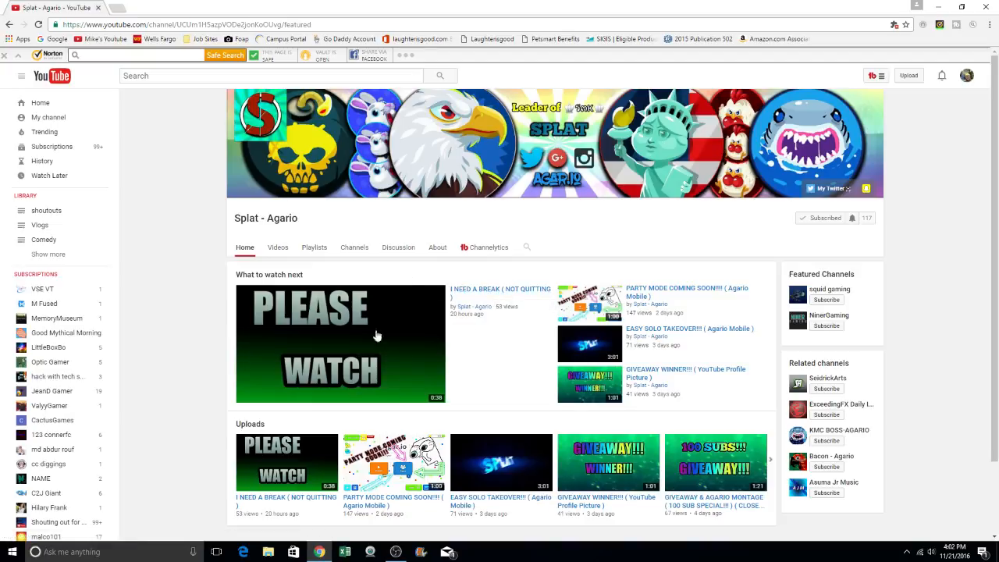
mouse_move(187, 318)
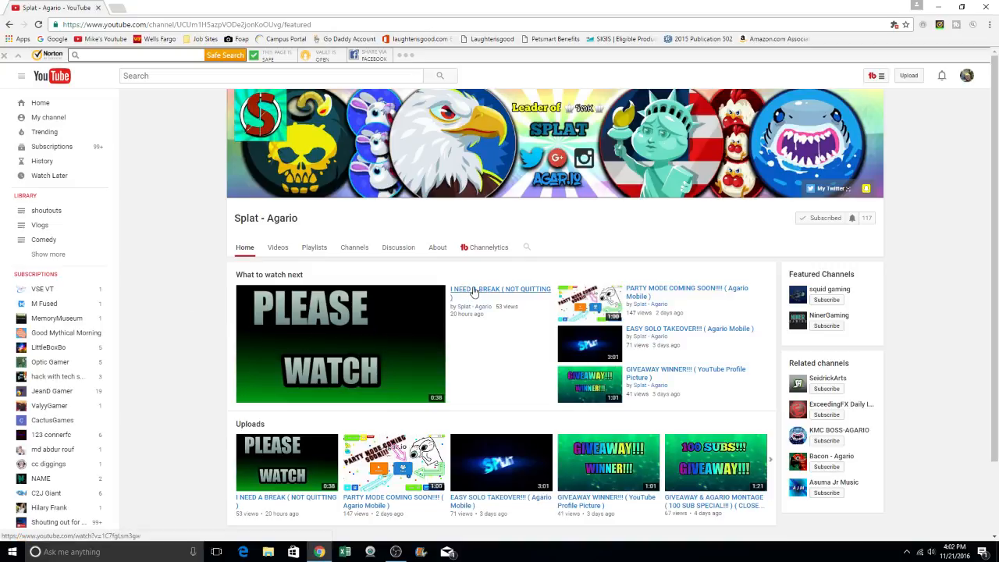
mouse_move(500, 296)
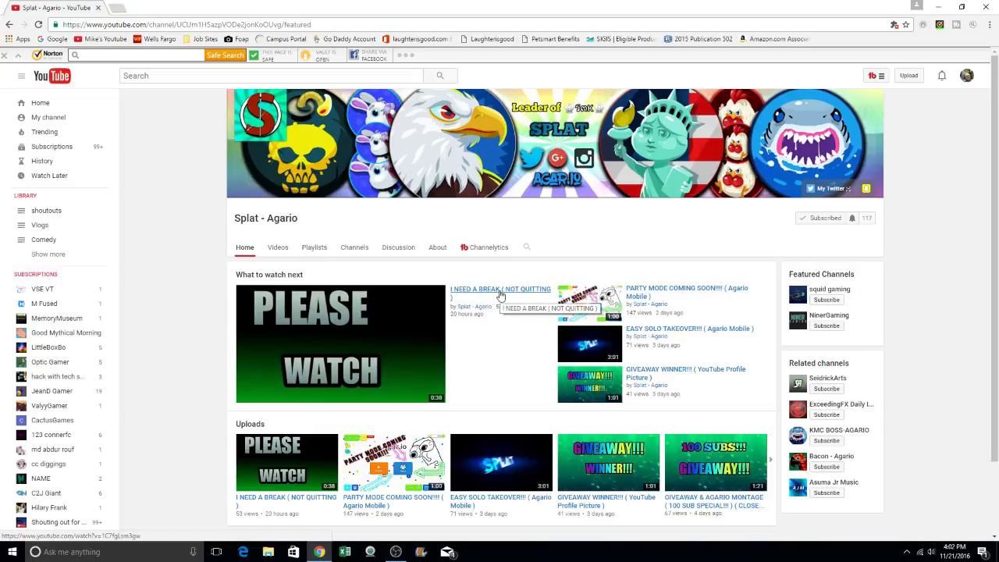
Open 'I NEED A BREAK ( NOT QUITTING )' and expand its full description.
left_click(500, 293)
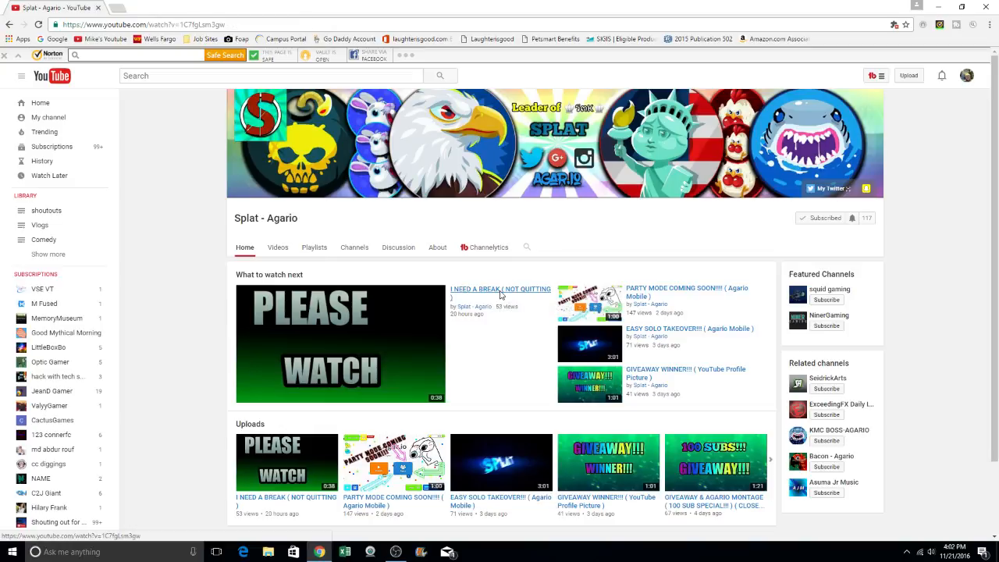
left_click(500, 288)
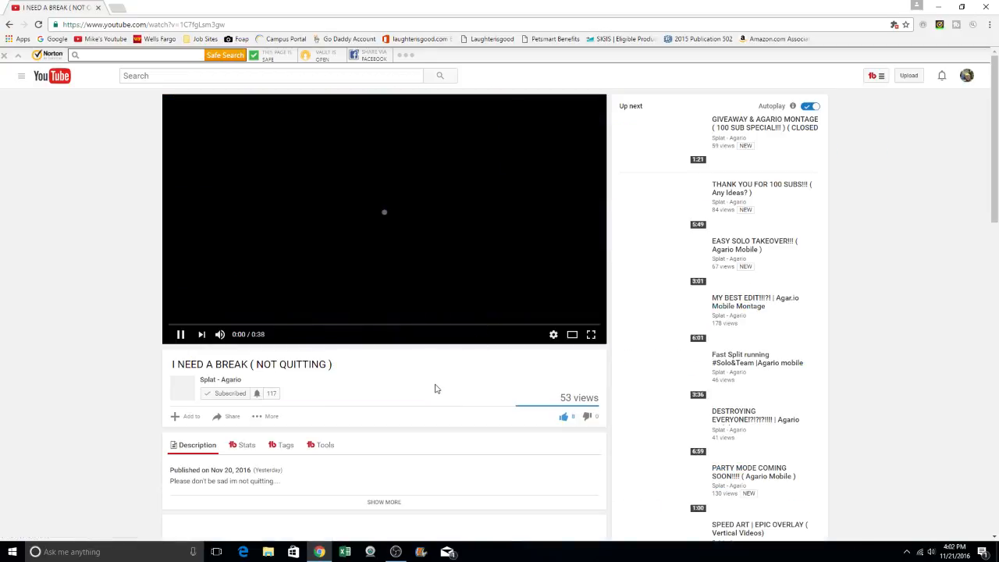
mouse_move(582, 351)
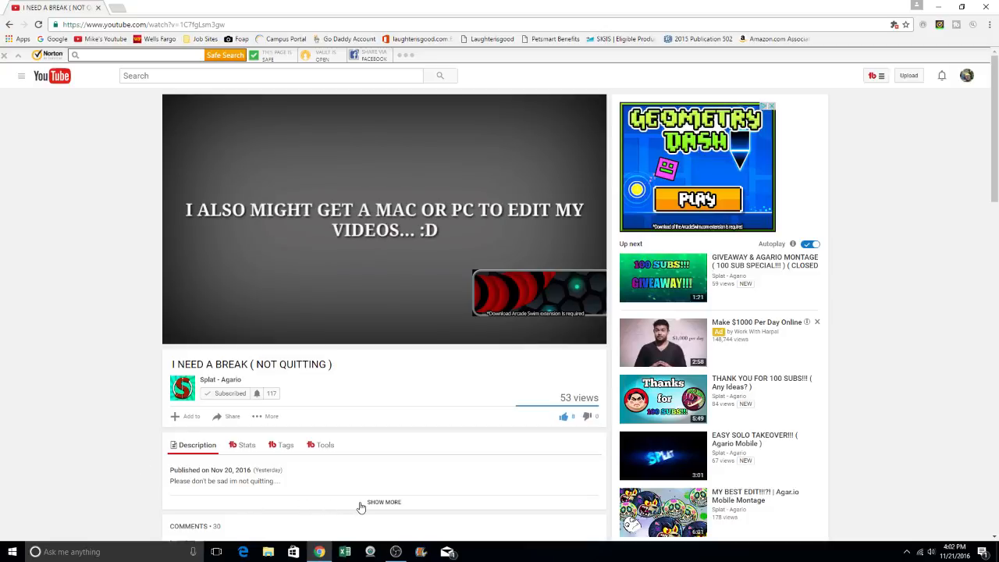
left_click(383, 502)
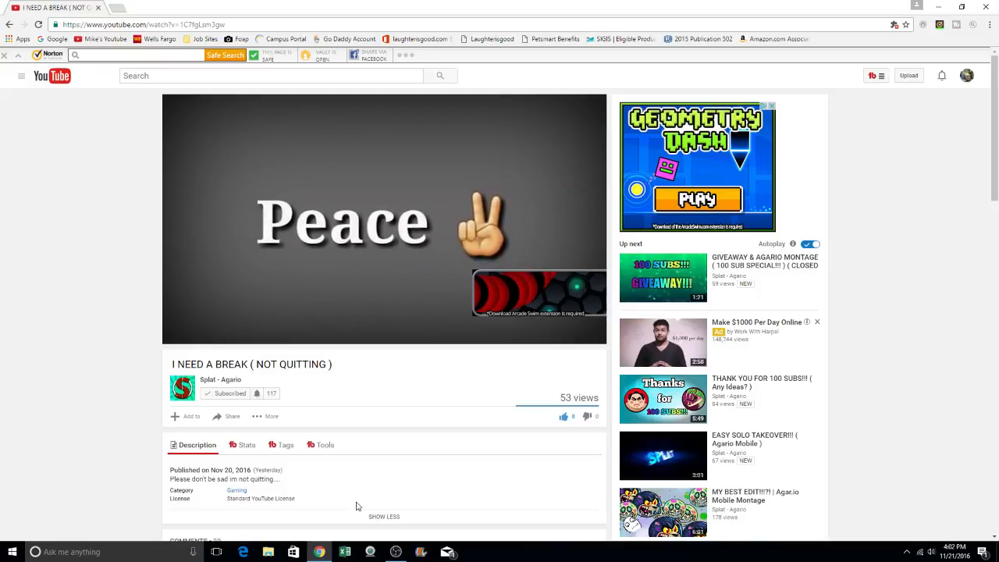
left_click(363, 293)
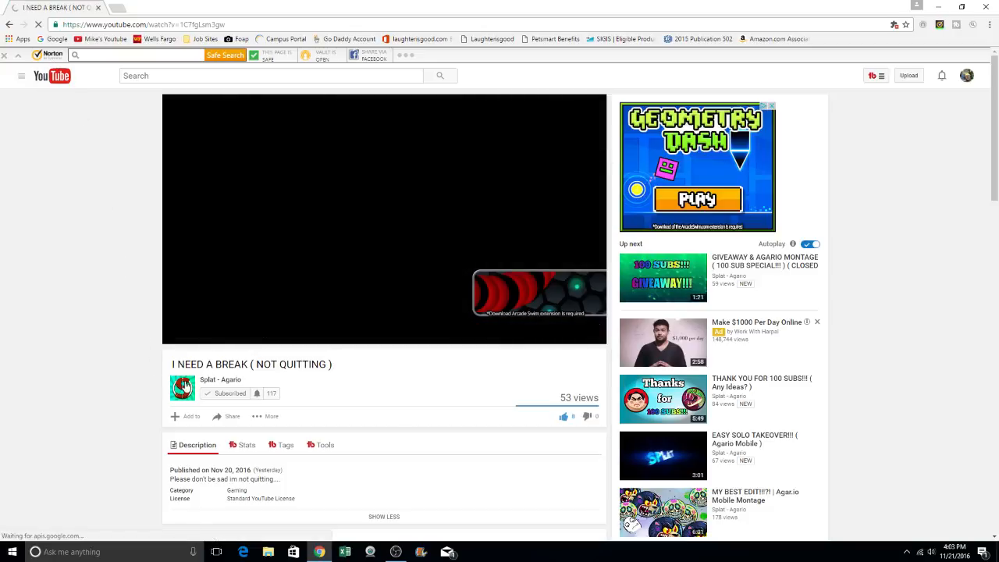
Return to the Splat - Agario channel through its avatar and open the guide menu.
left_click(221, 379)
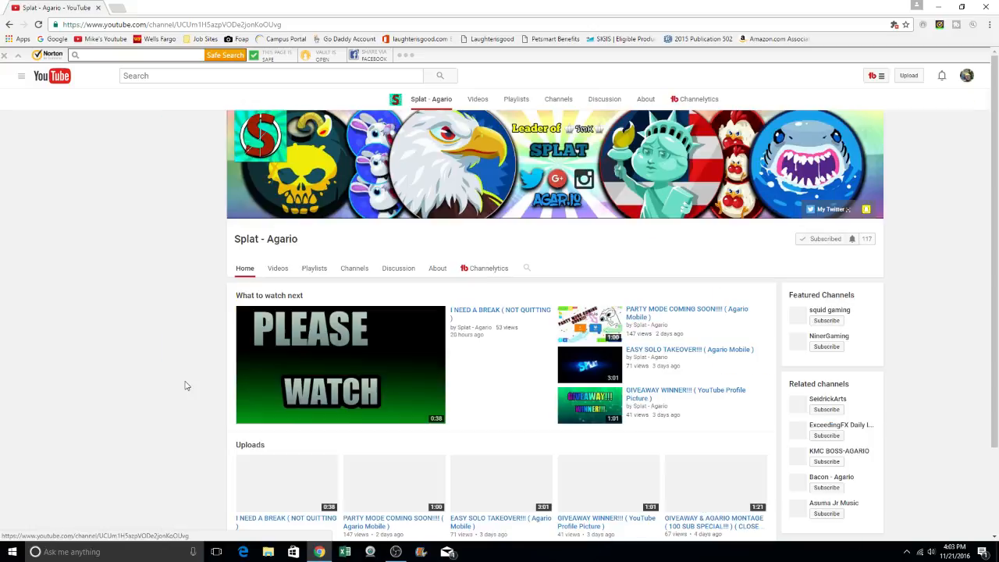
left_click(21, 76)
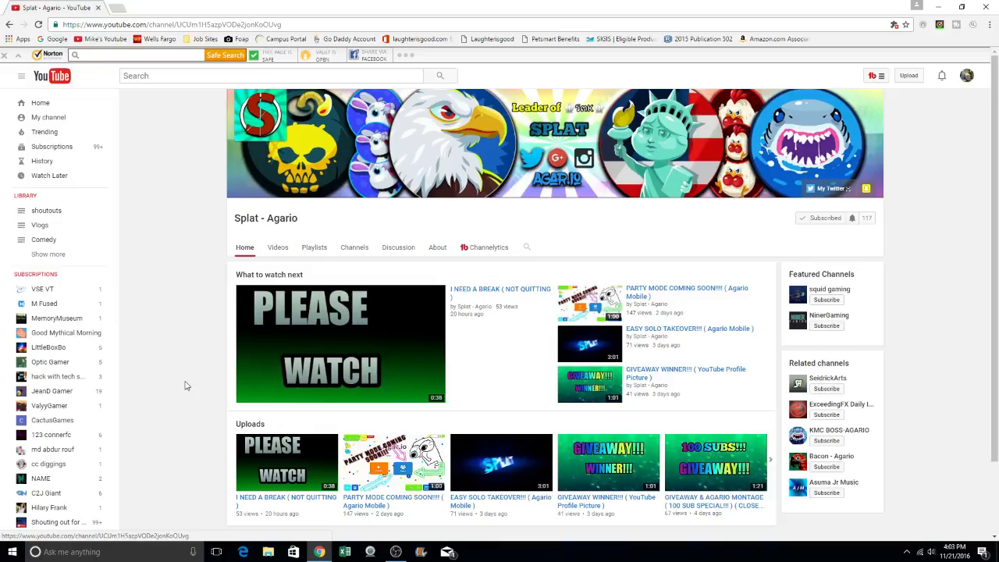
mouse_move(287, 24)
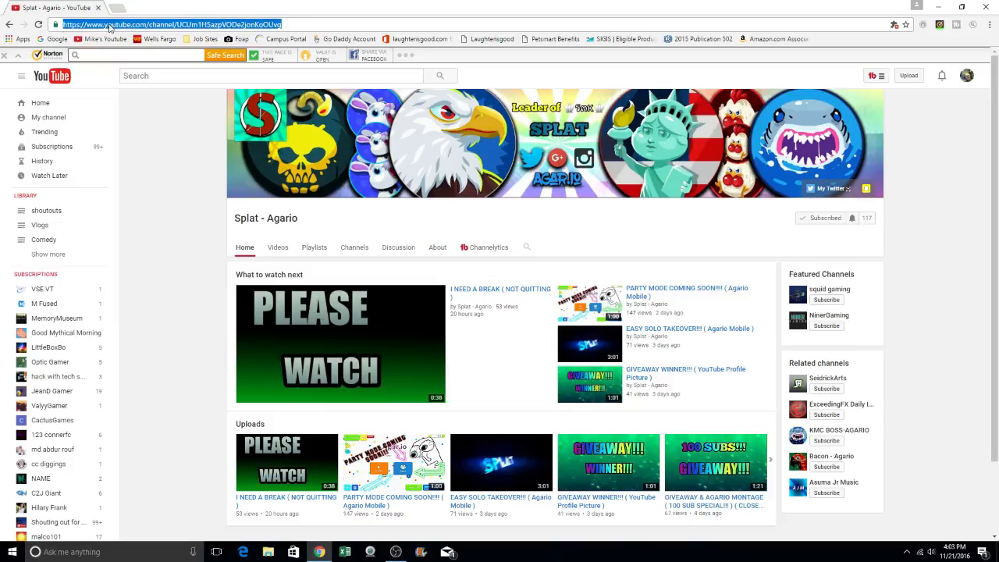
Copy the Splat - Agario channel URL from the address bar via the right-click menu.
right_click(180, 24)
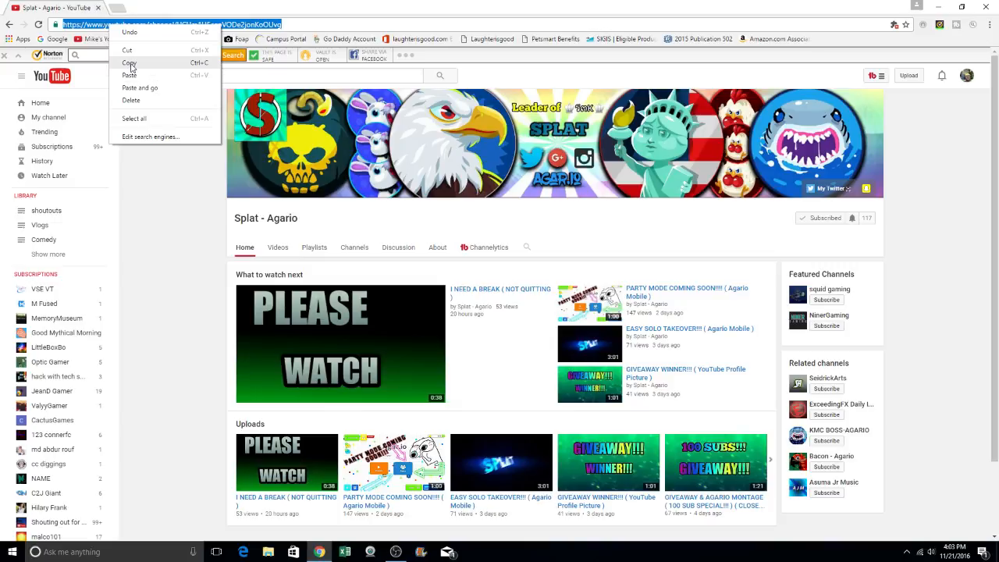
left_click(130, 62)
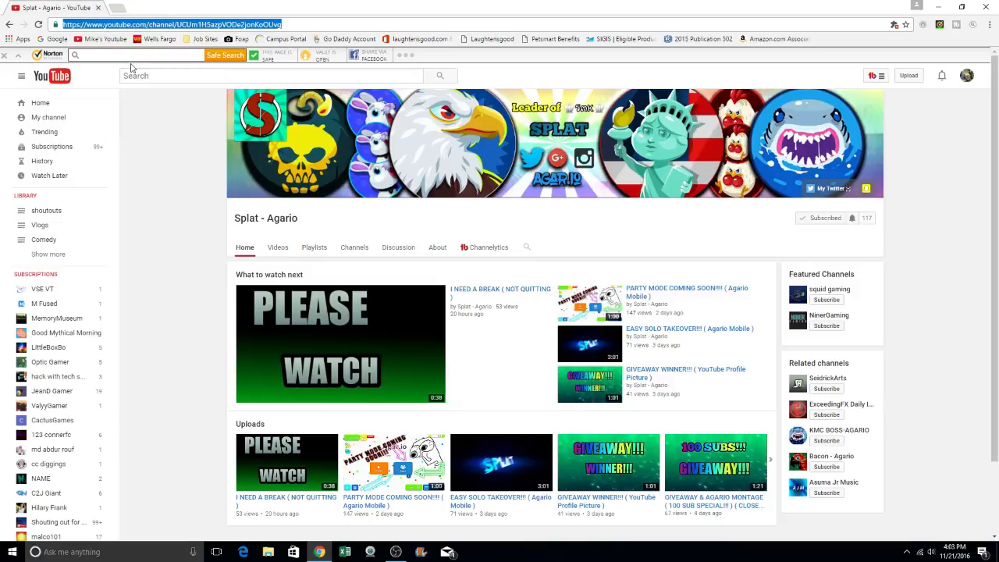